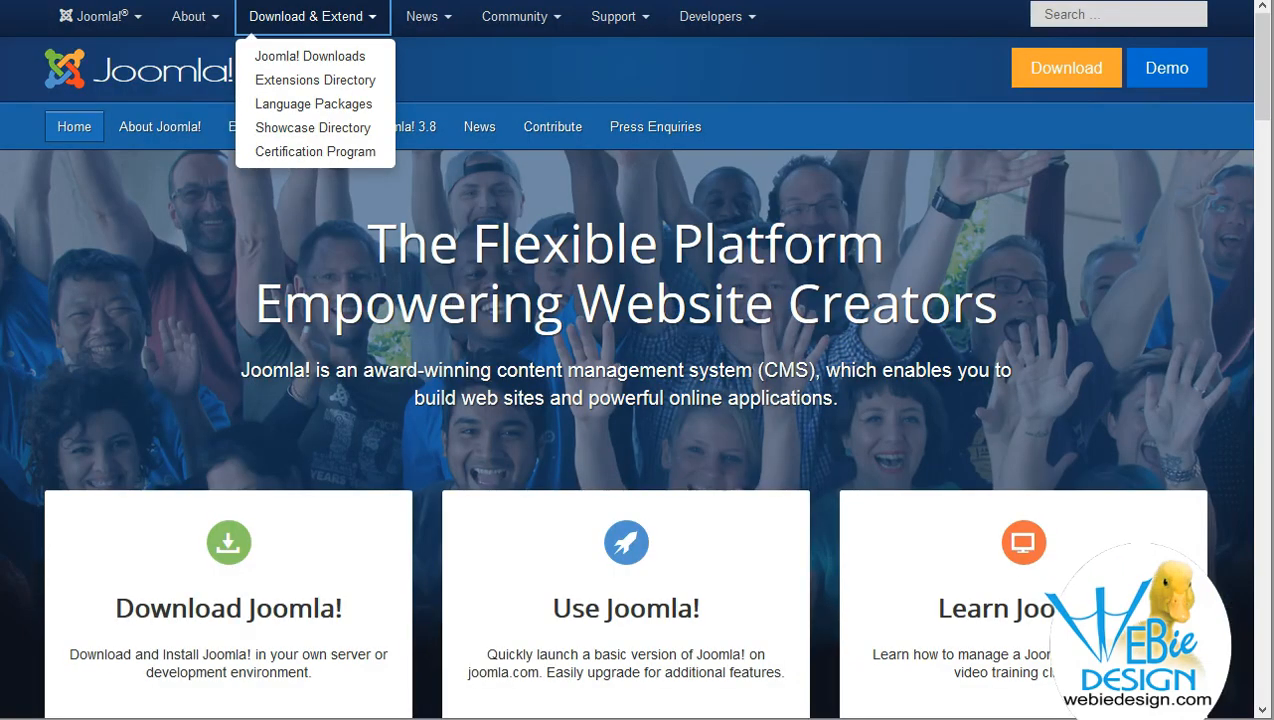
pyautogui.moveTo(320, 74)
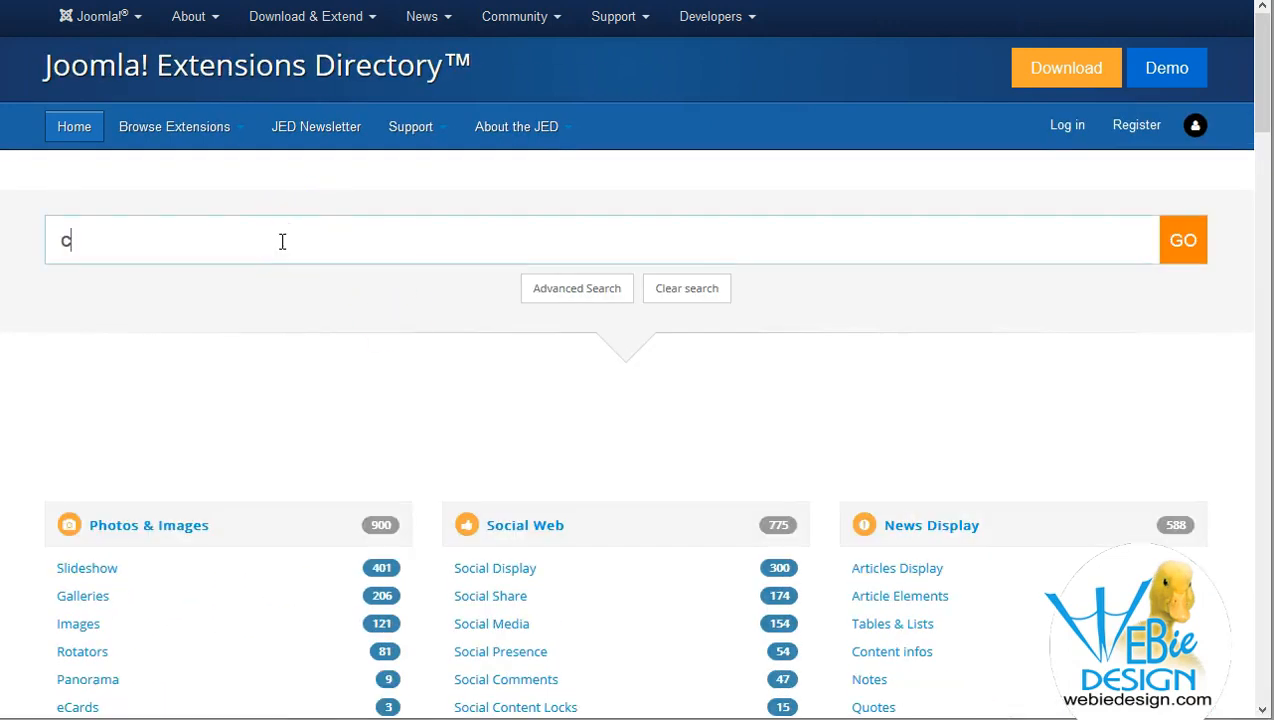
# Search the Joomla Extensions Directory for 'cck' and submit the query
pyautogui.write('ck')
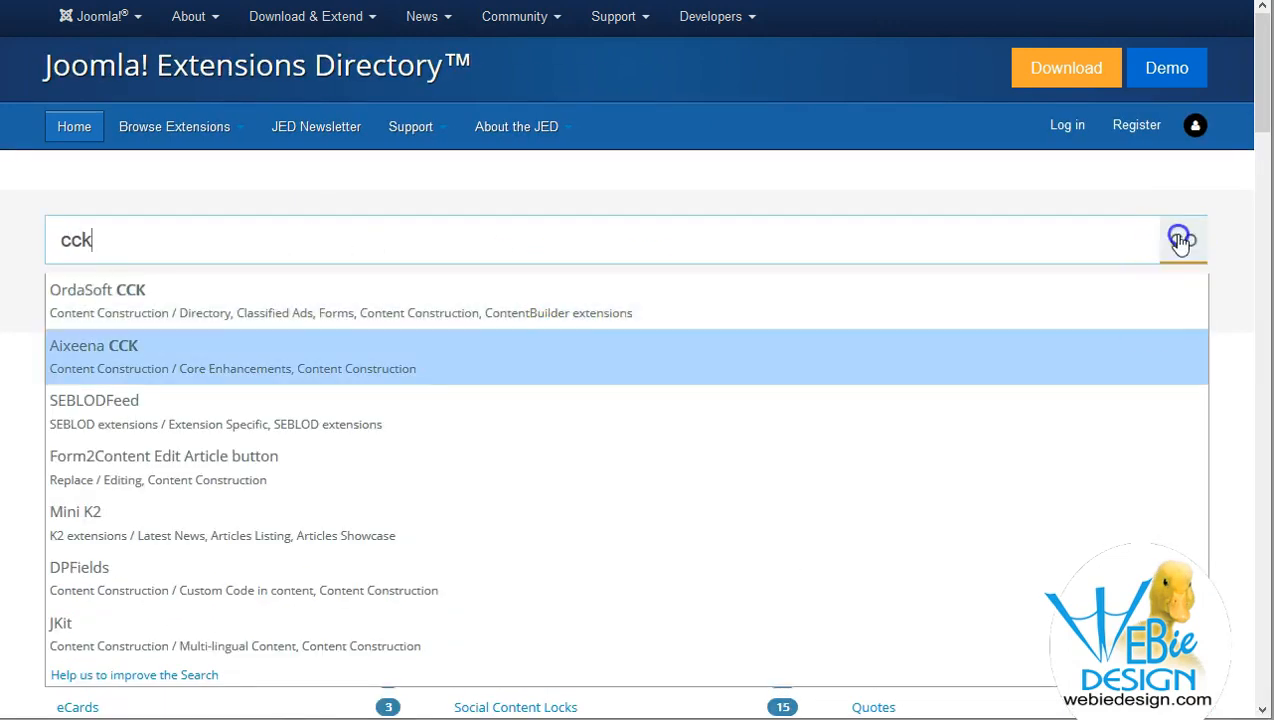
pyautogui.click(1183, 240)
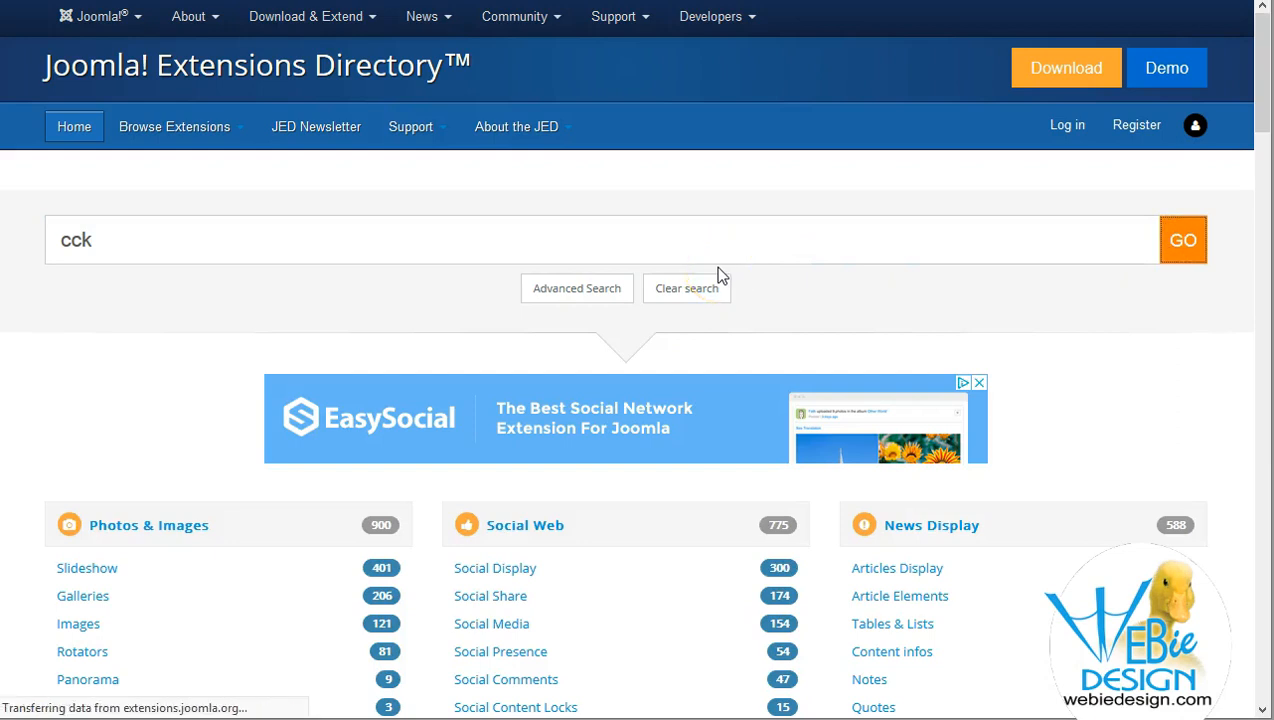
# Load the 'cck' results and scroll the grid down to the FLEXIcontent card among SEBLOD and K2
pyautogui.click(1183, 239)
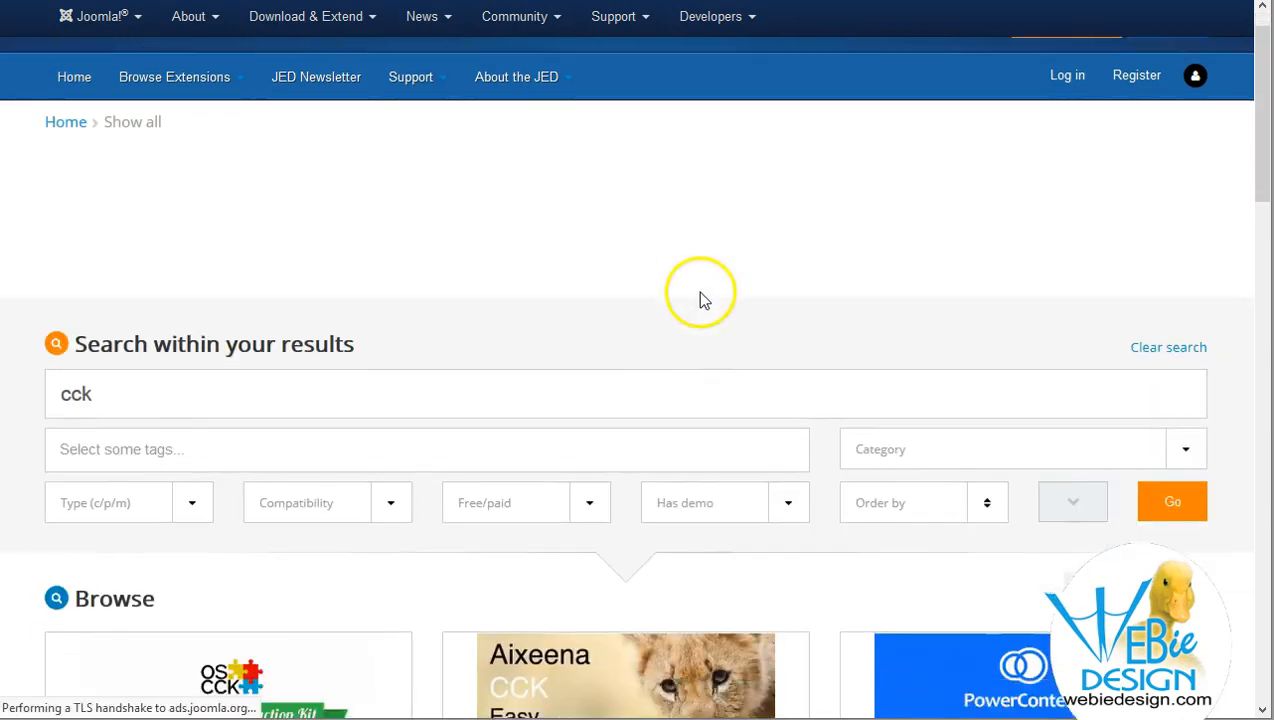
pyautogui.scroll(-3)
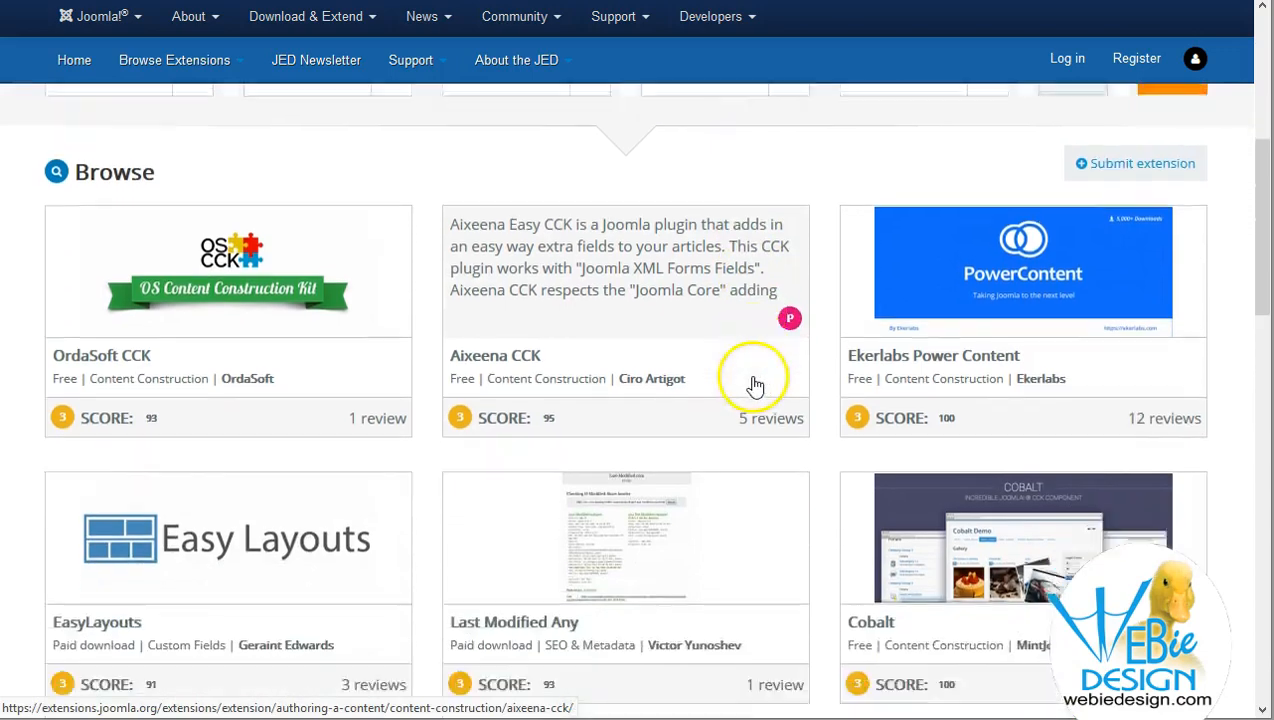
pyautogui.scroll(-3)
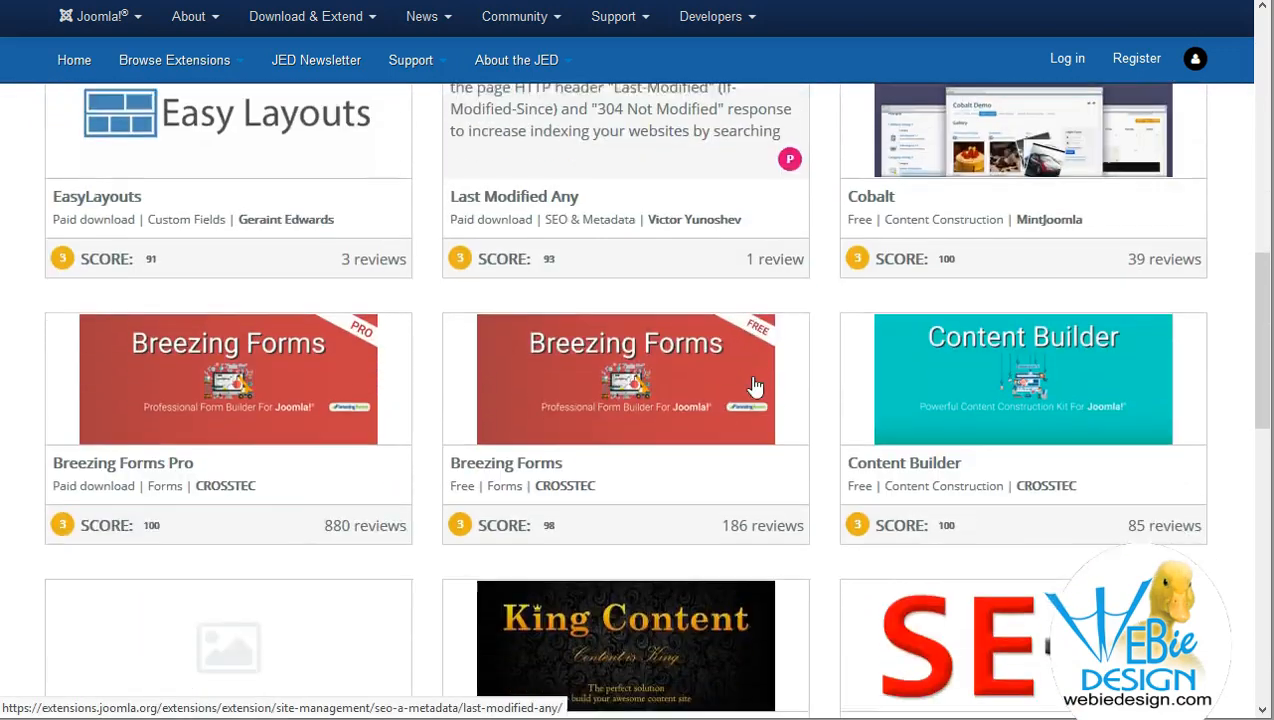
pyautogui.scroll(-3)
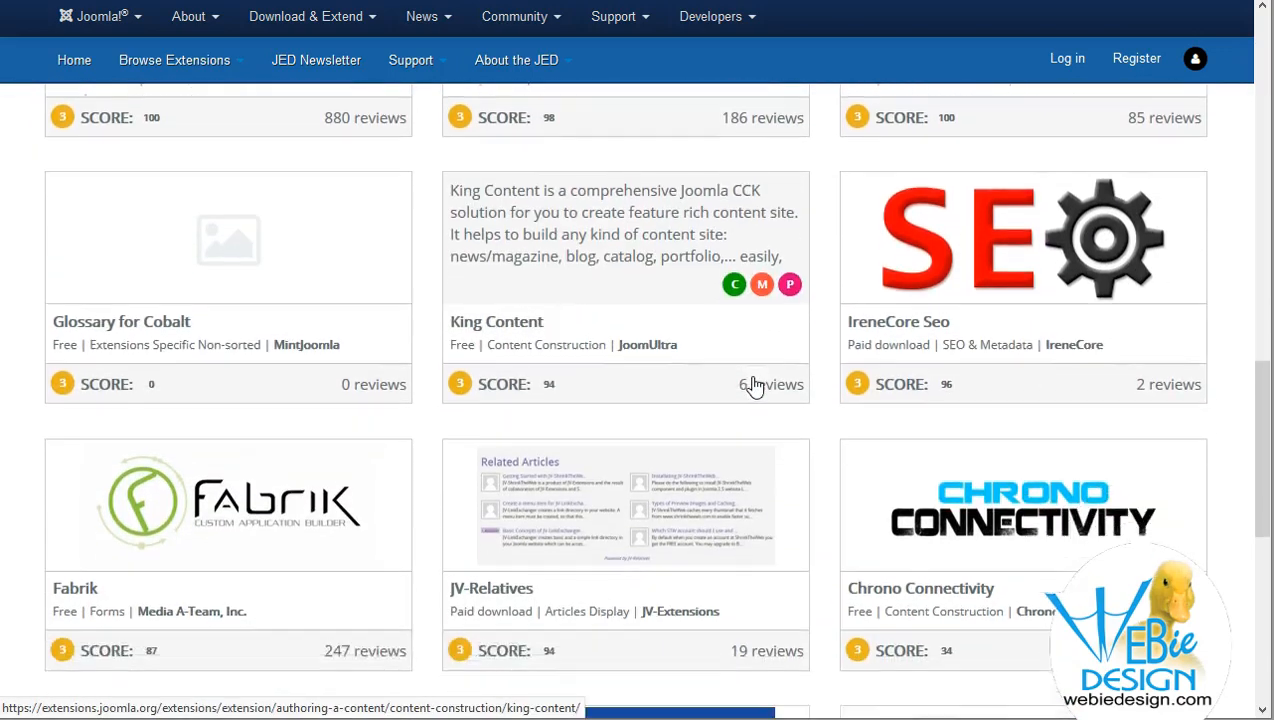
pyautogui.scroll(-3)
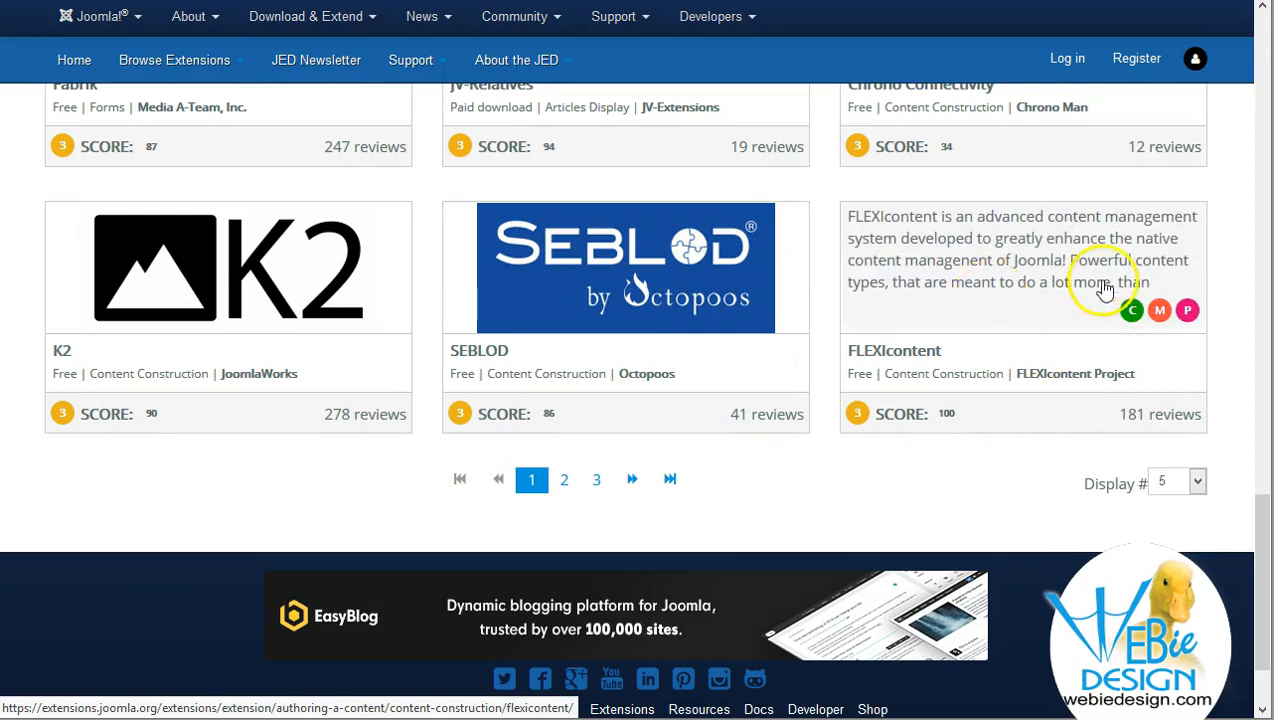
pyautogui.moveTo(995, 307)
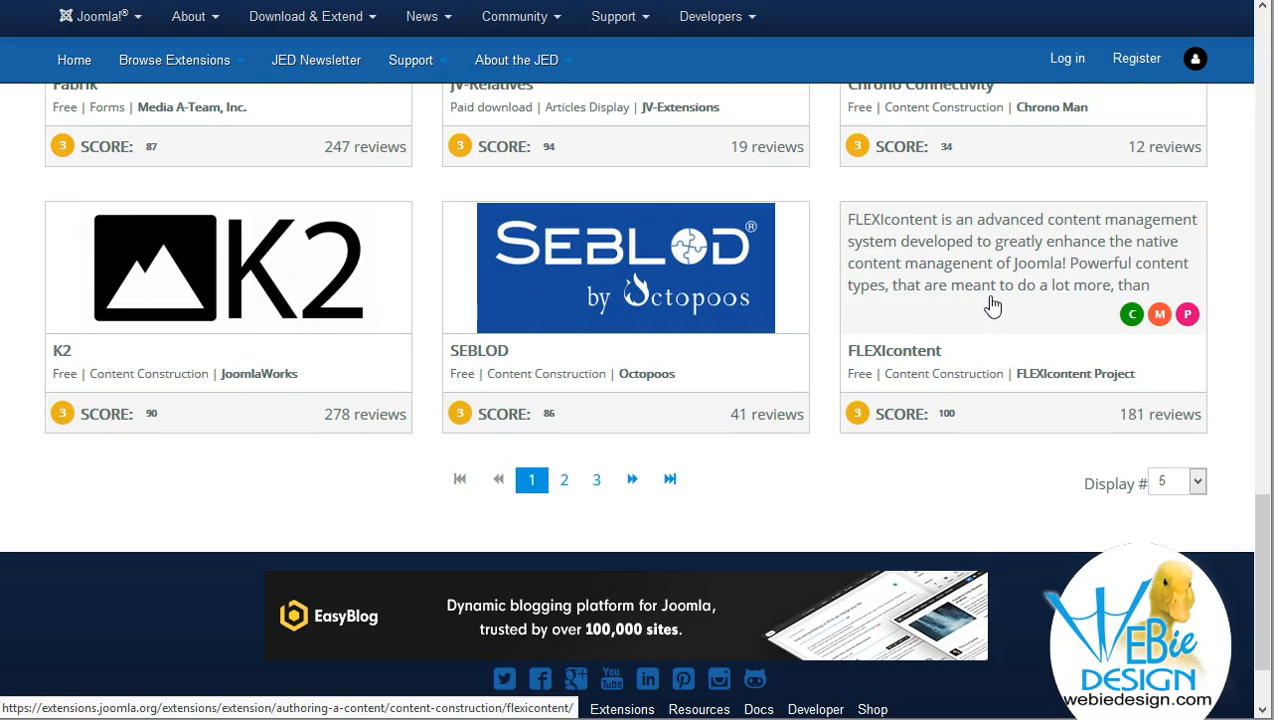
pyautogui.moveTo(990, 300)
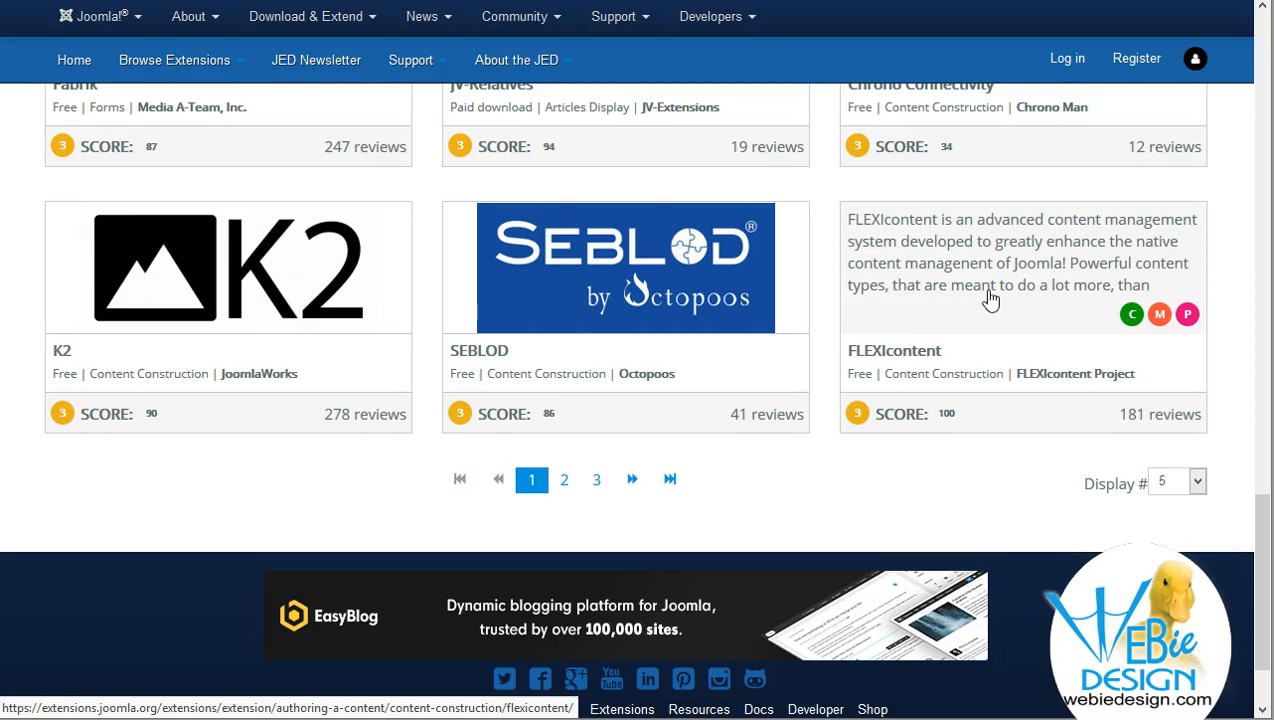
pyautogui.moveTo(987, 297)
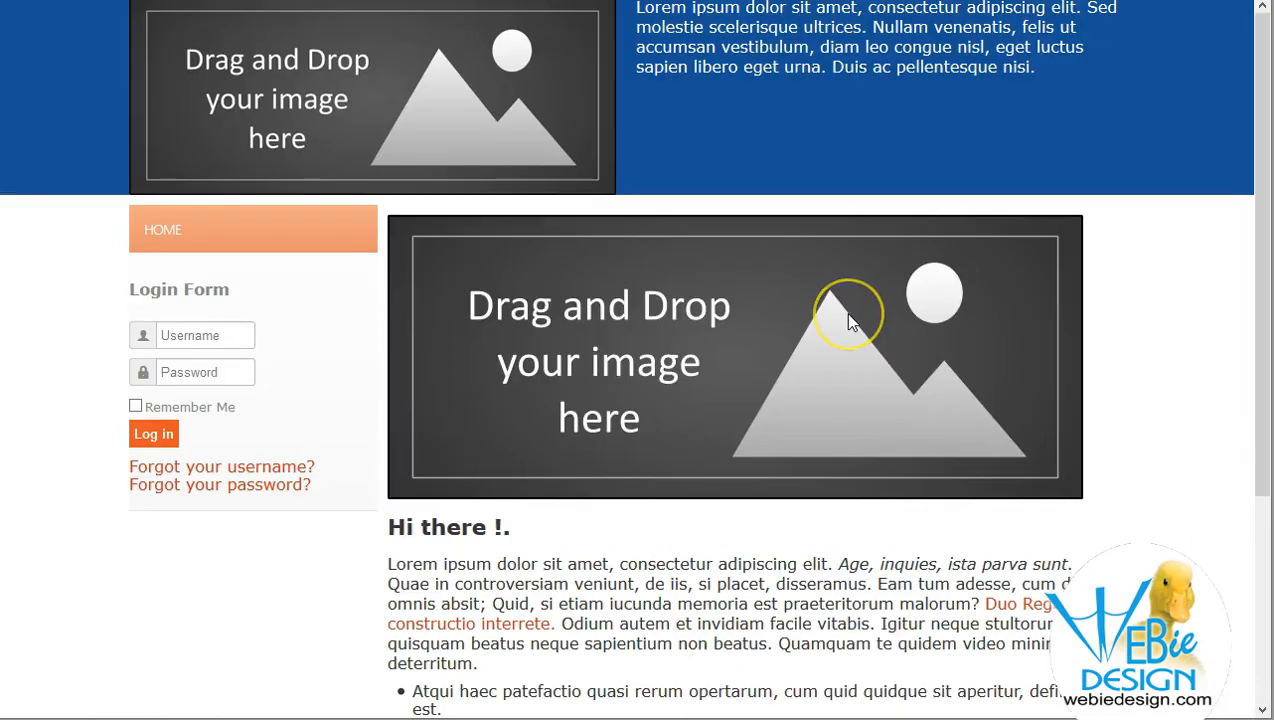
pyautogui.moveTo(882, 484)
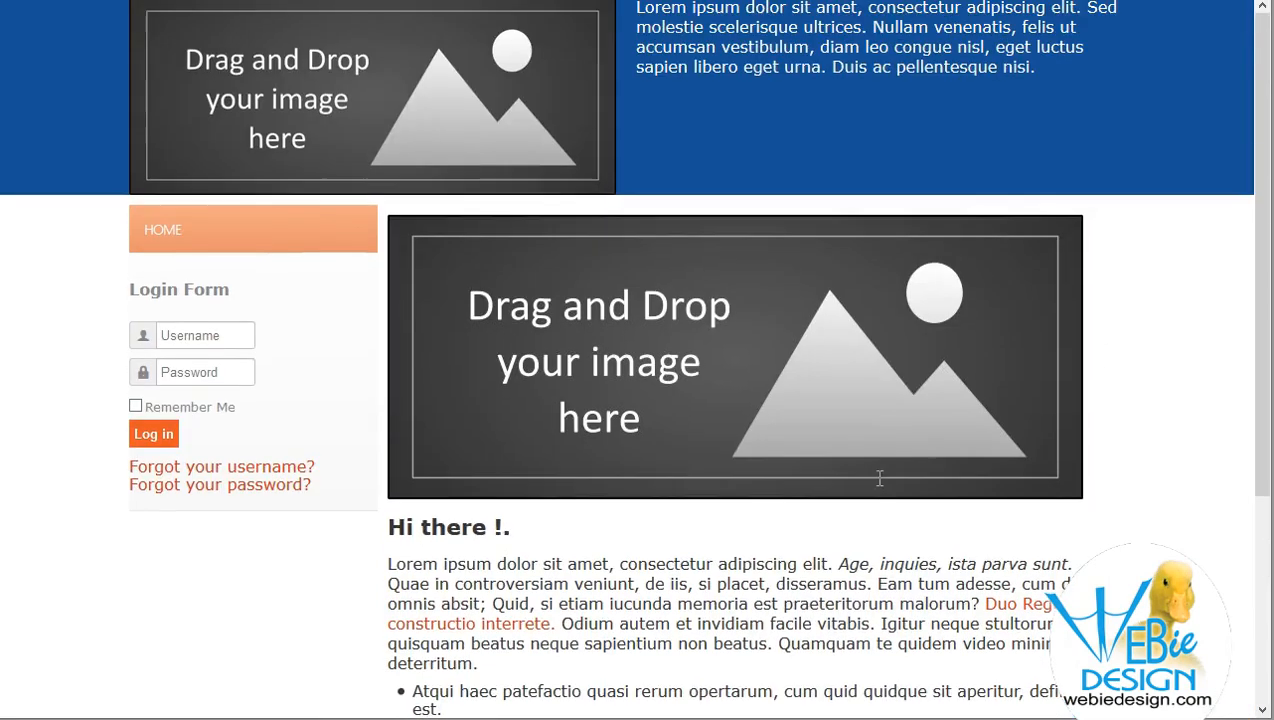
pyautogui.moveTo(880, 485)
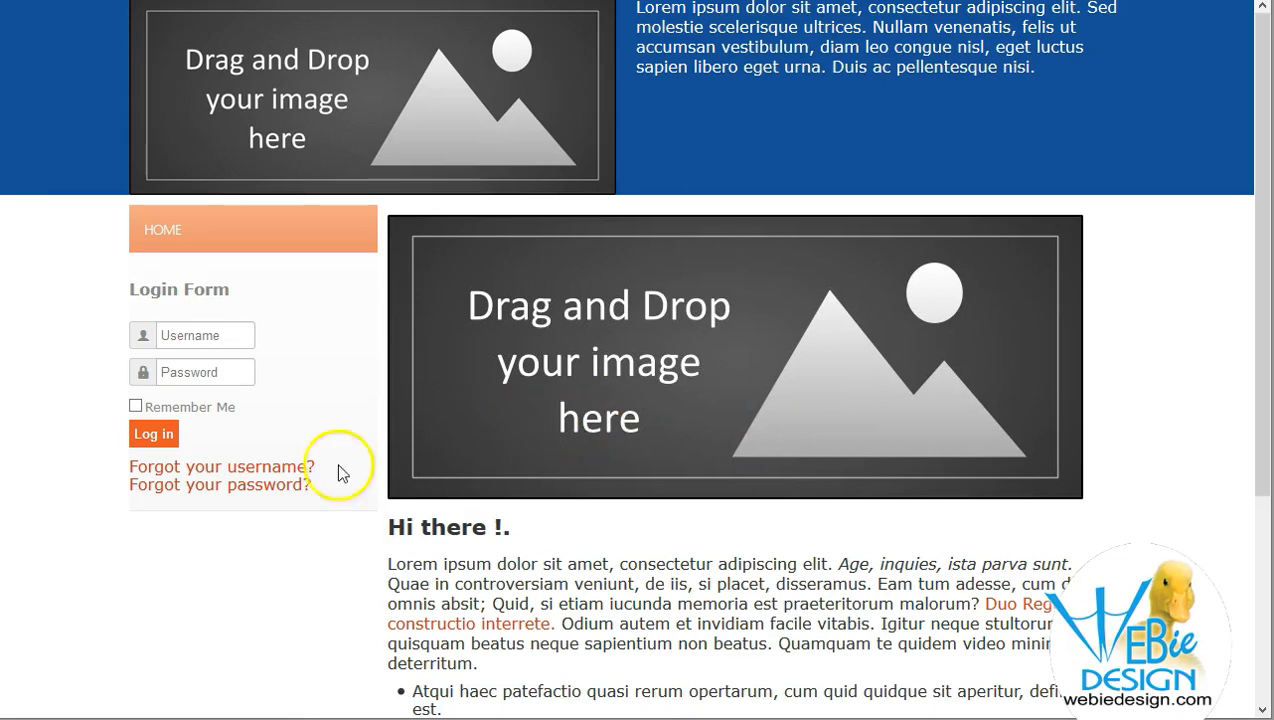
pyautogui.moveTo(802, 405)
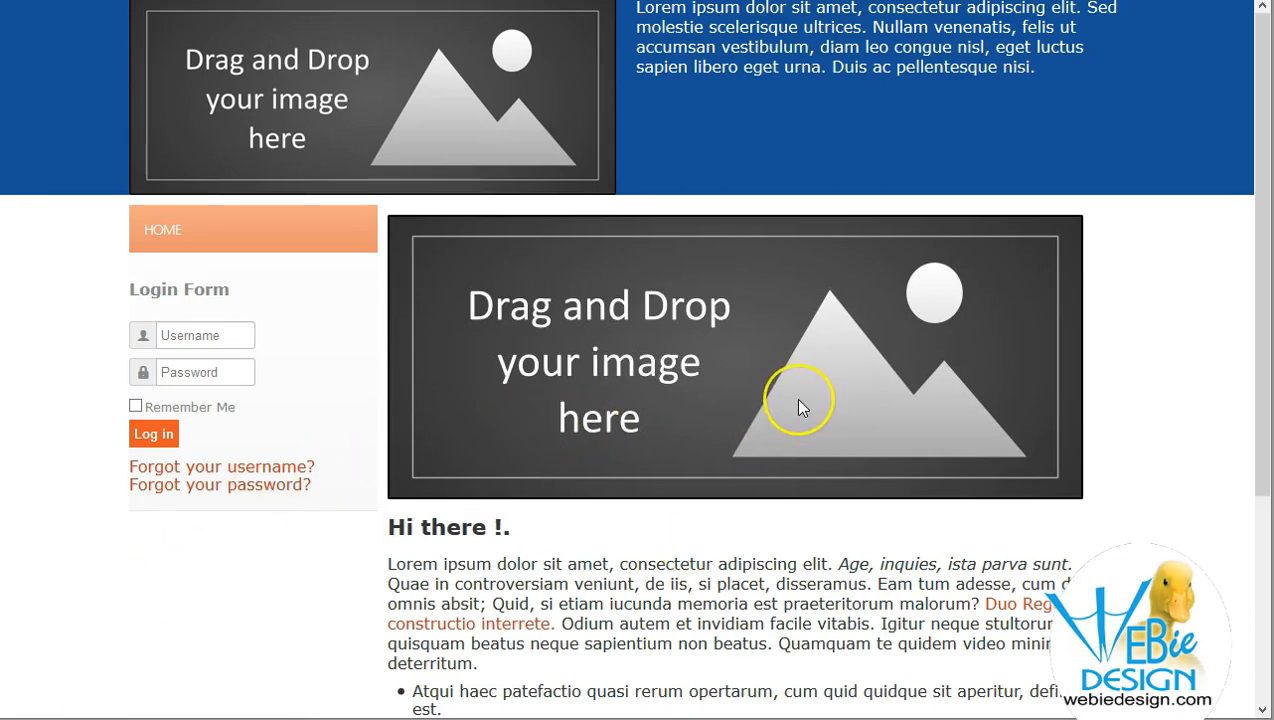
pyautogui.scroll(-3)
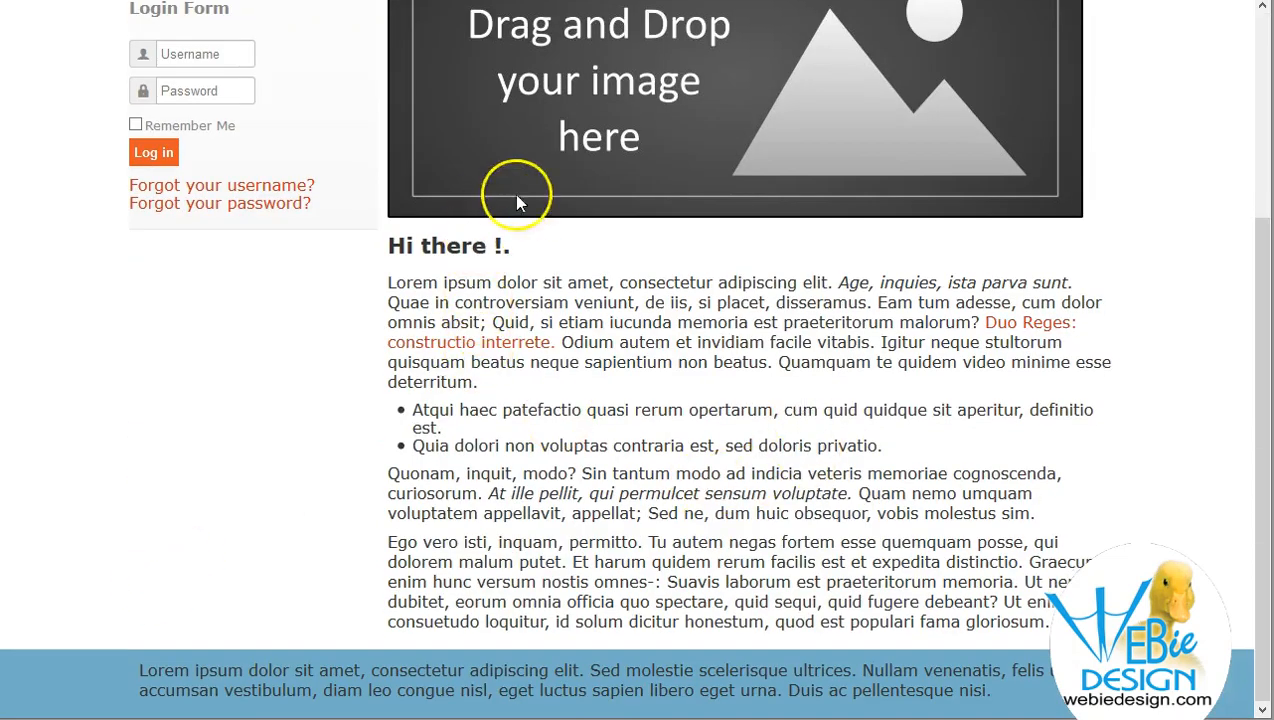
pyautogui.moveTo(867, 270)
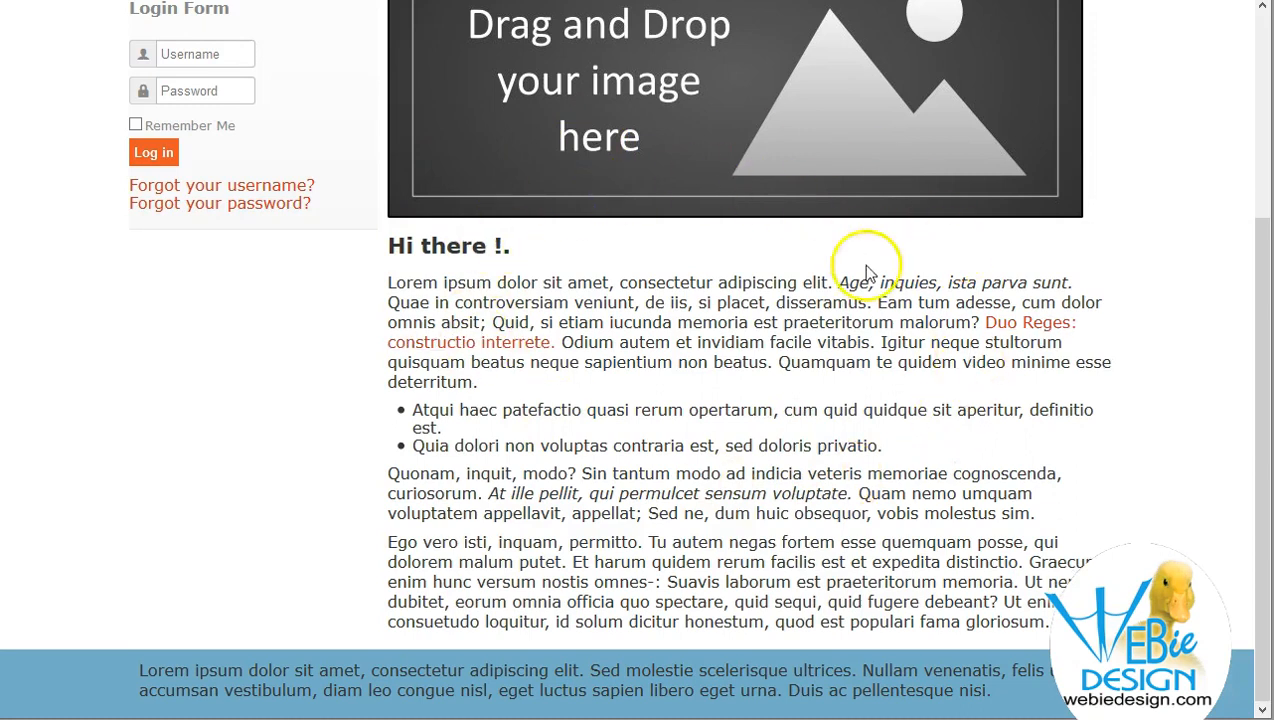
pyautogui.moveTo(537, 145)
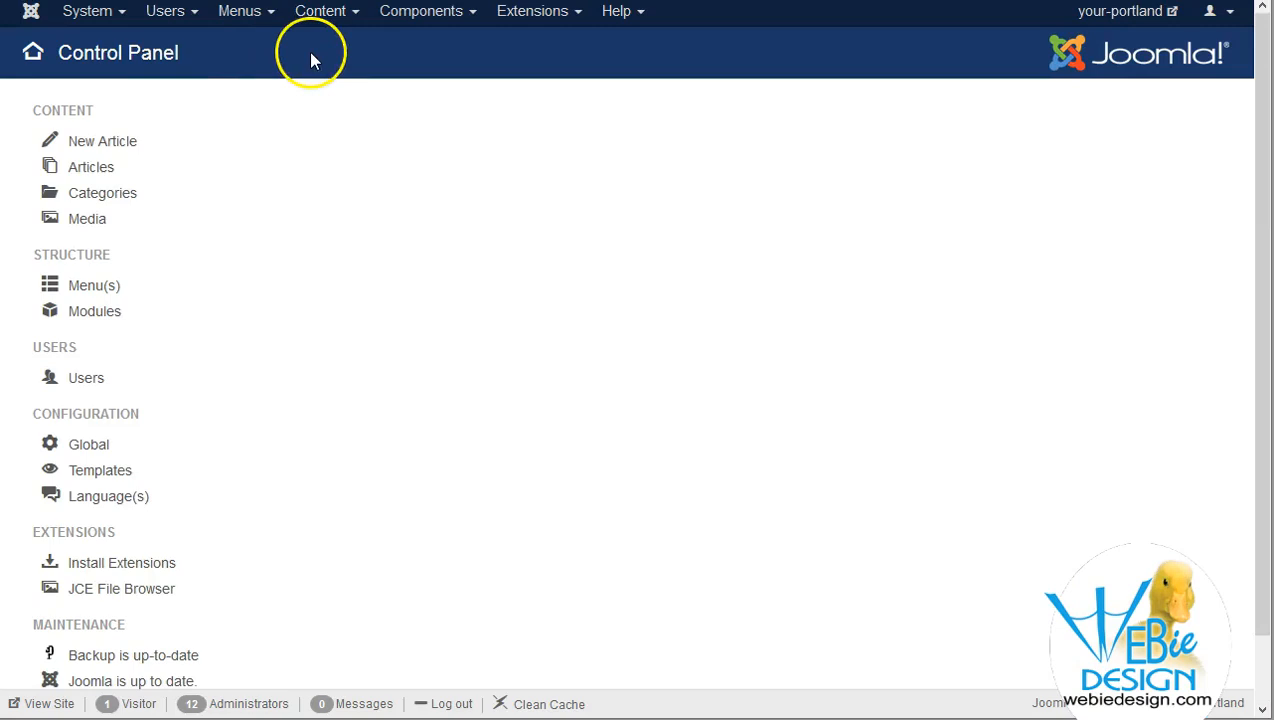
# Show Content > Articles listing the single published 'home' article in Uncategorised
pyautogui.click(322, 11)
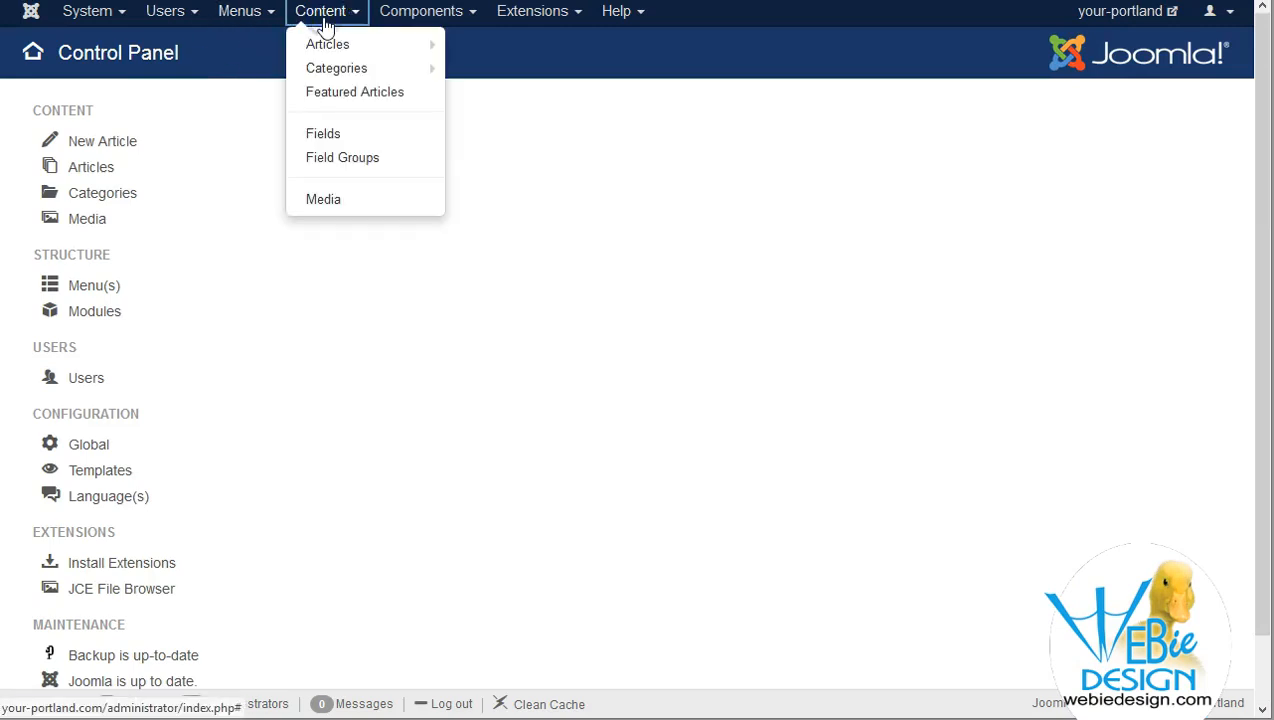
pyautogui.click(552, 248)
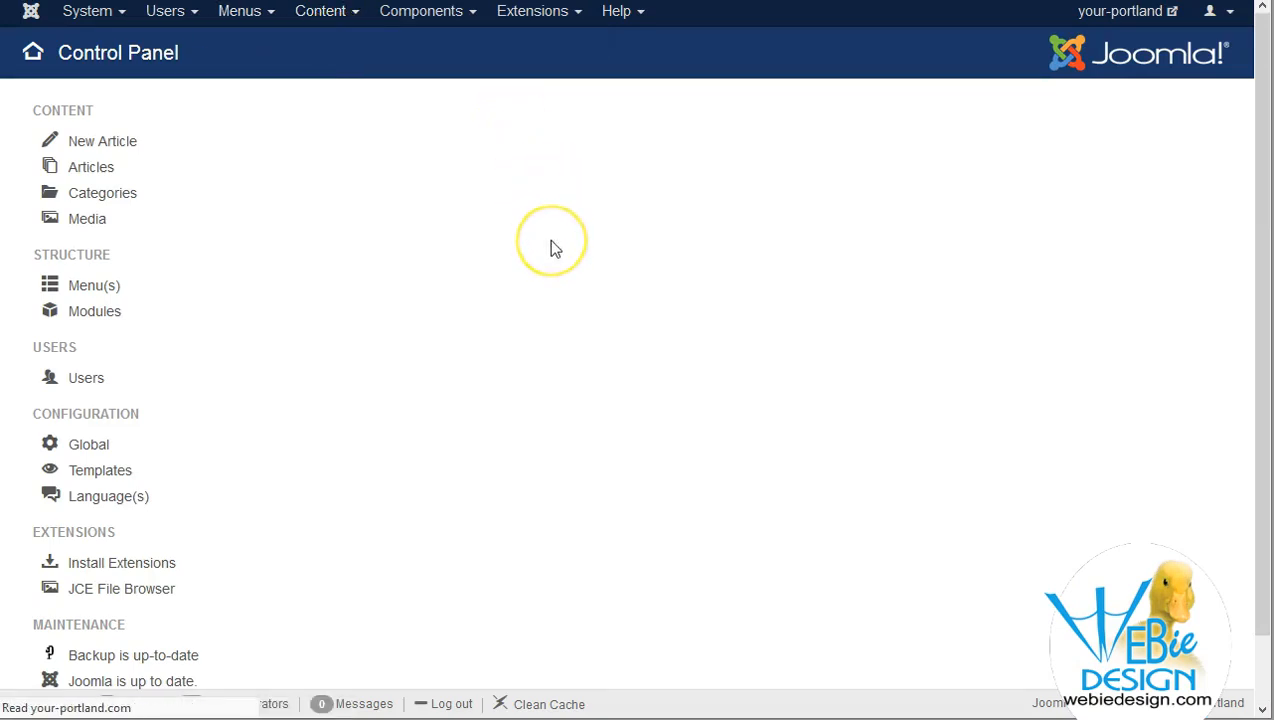
pyautogui.click(90, 167)
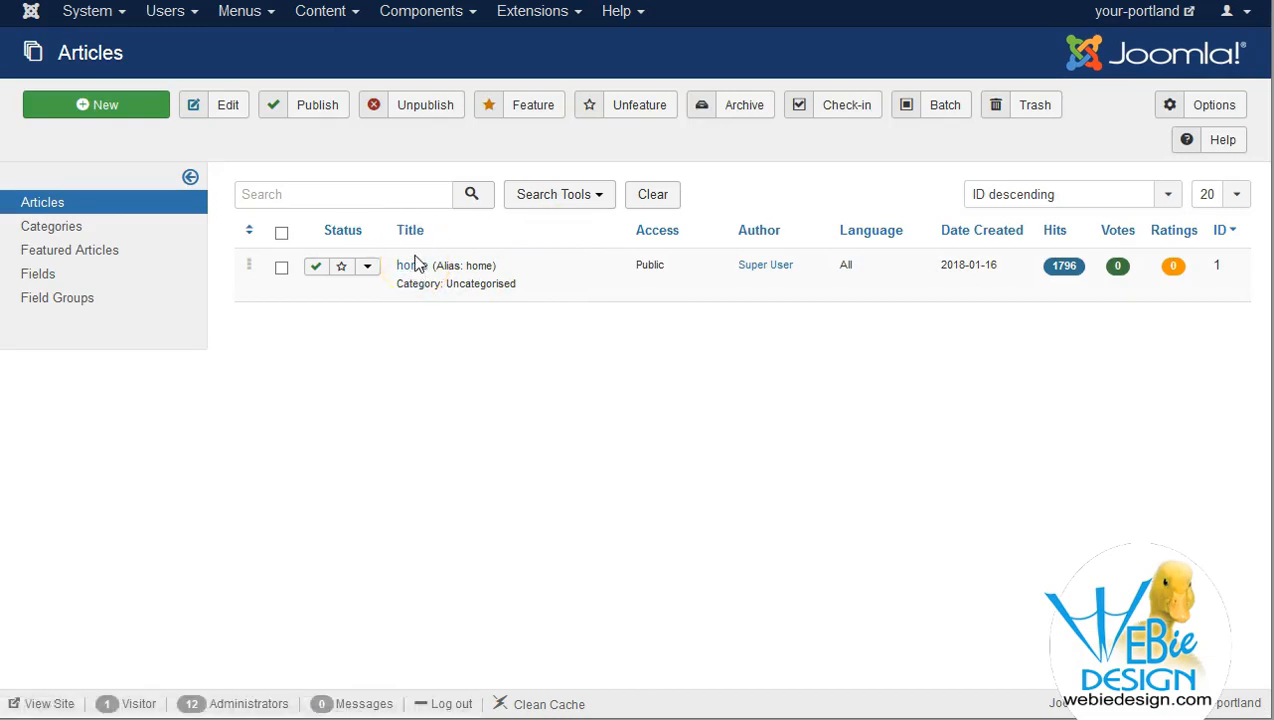
pyautogui.moveTo(424, 193)
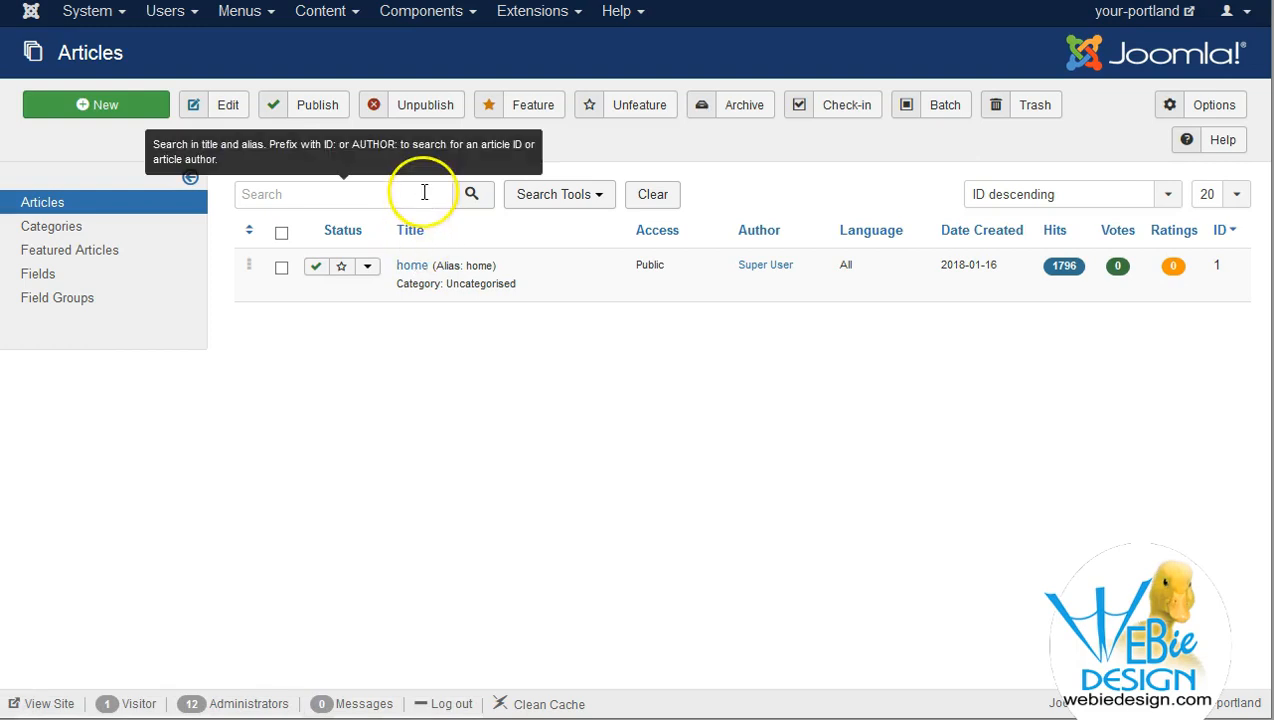
pyautogui.moveTo(442, 249)
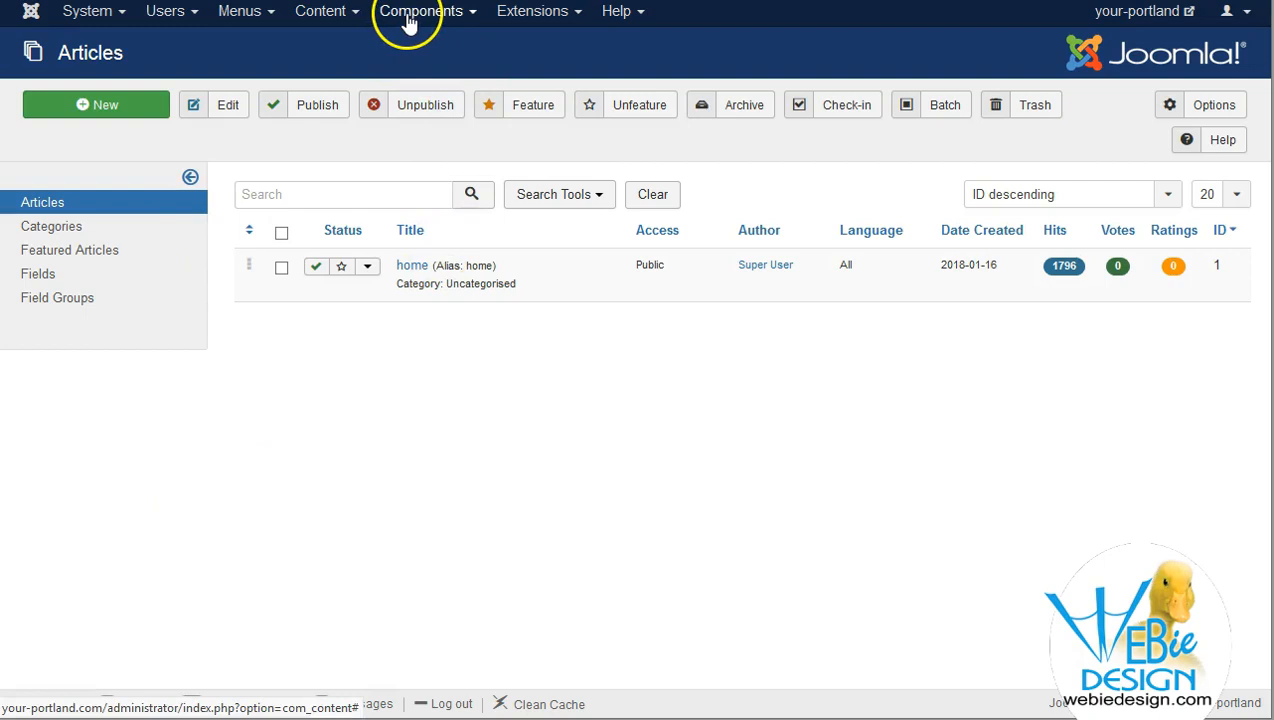
pyautogui.click(427, 11)
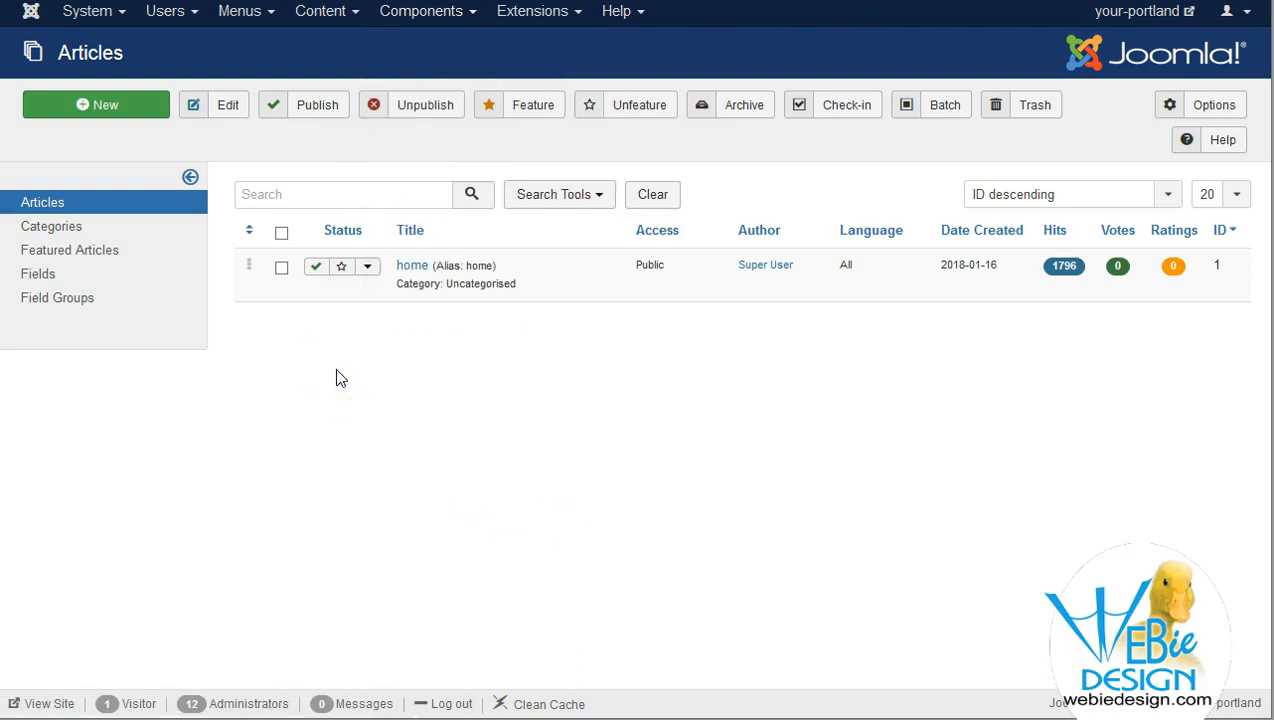
pyautogui.moveTo(663, 360)
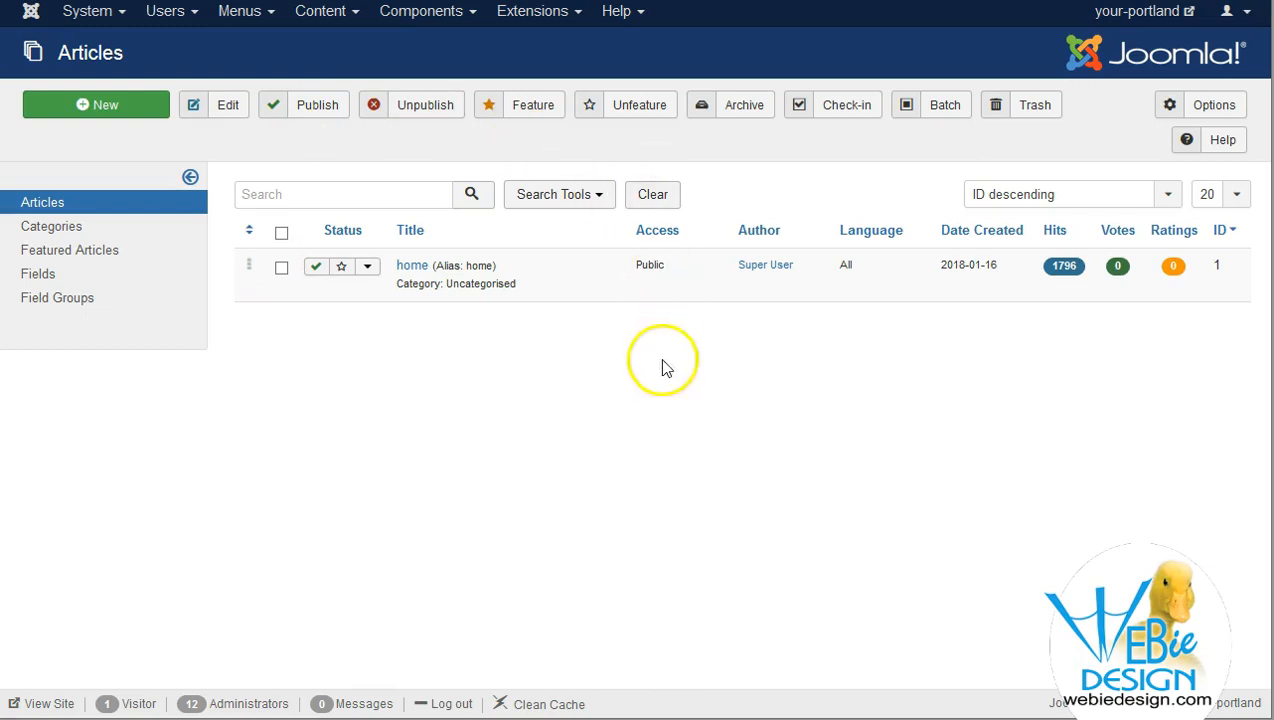
pyautogui.moveTo(591, 314)
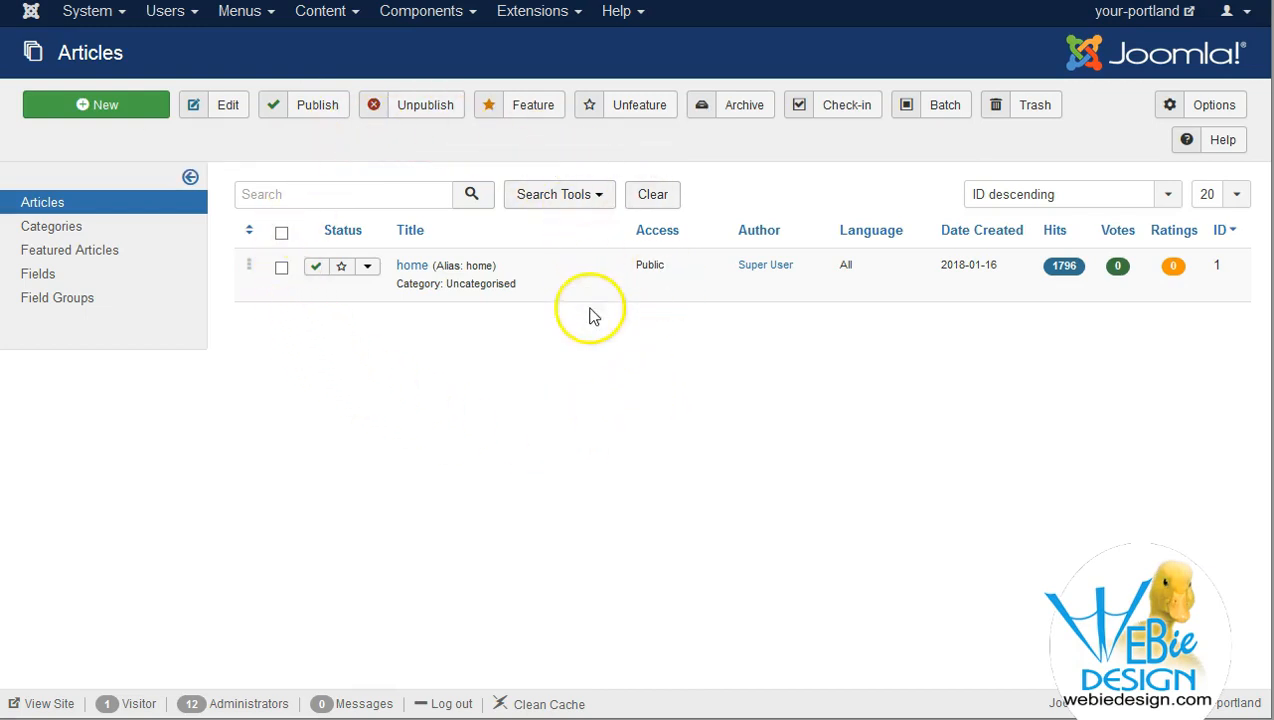
pyautogui.moveTo(475, 386)
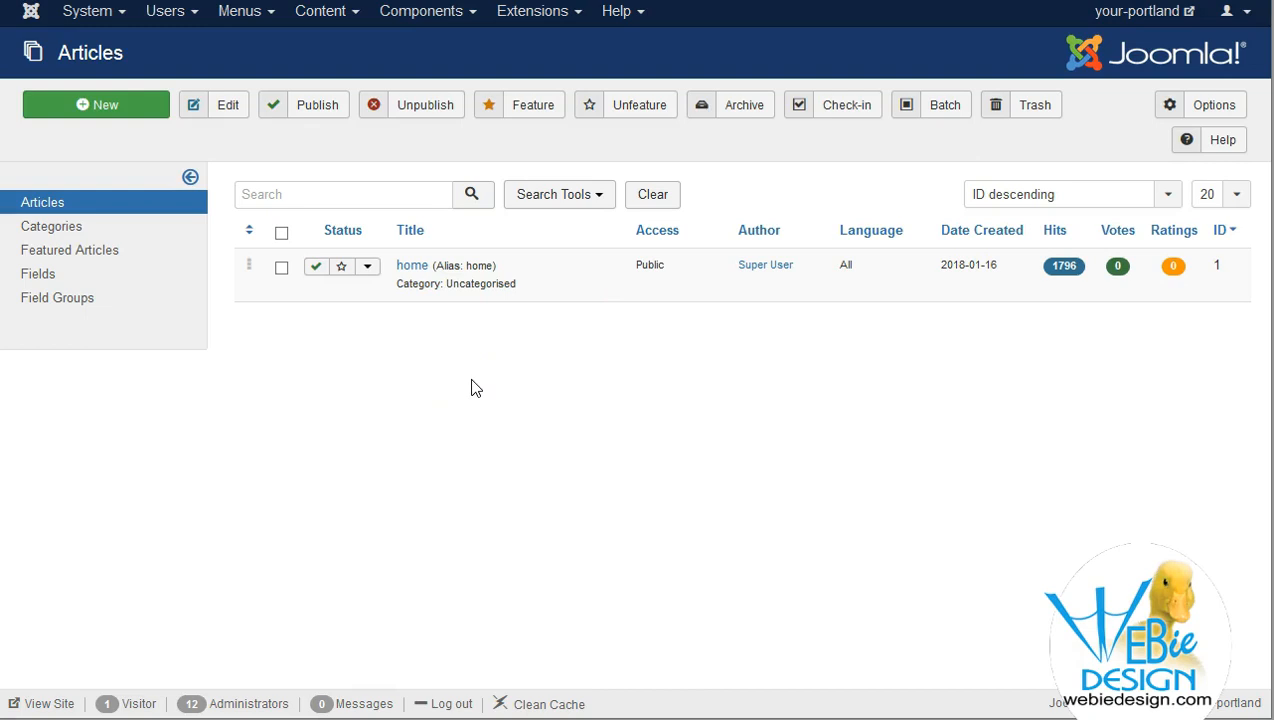
pyautogui.moveTo(482, 385)
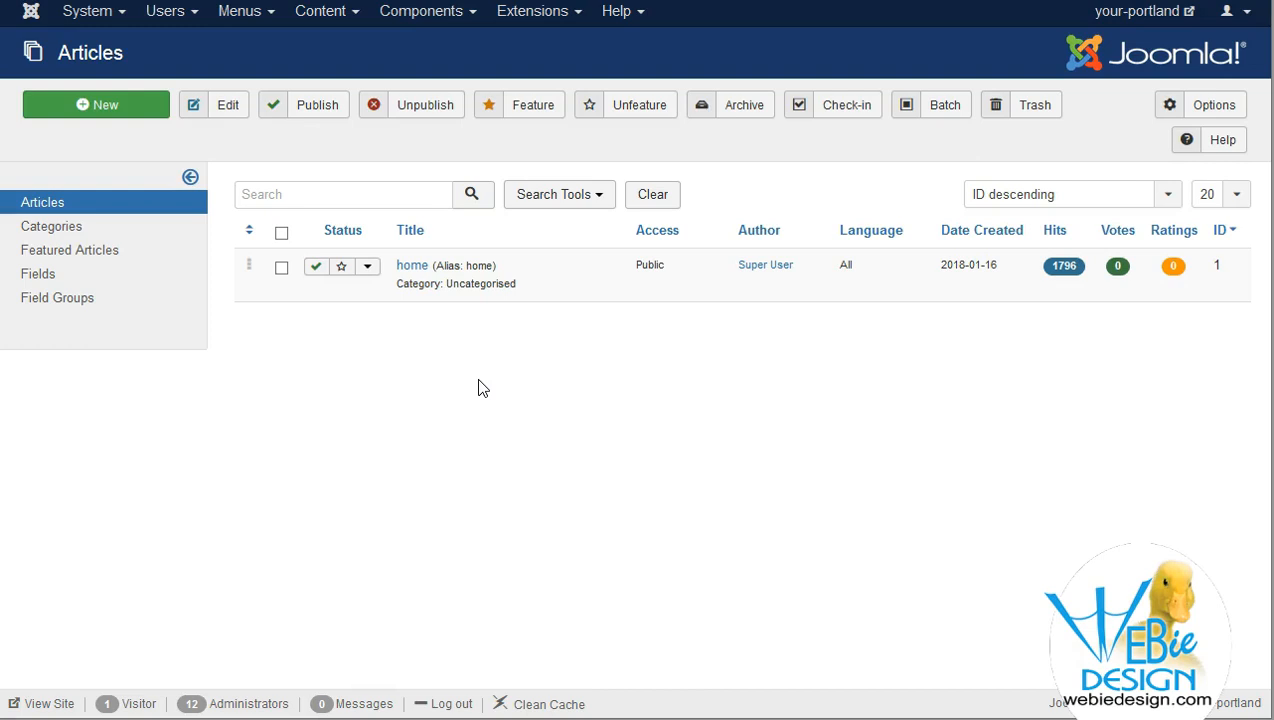
pyautogui.moveTo(472, 387)
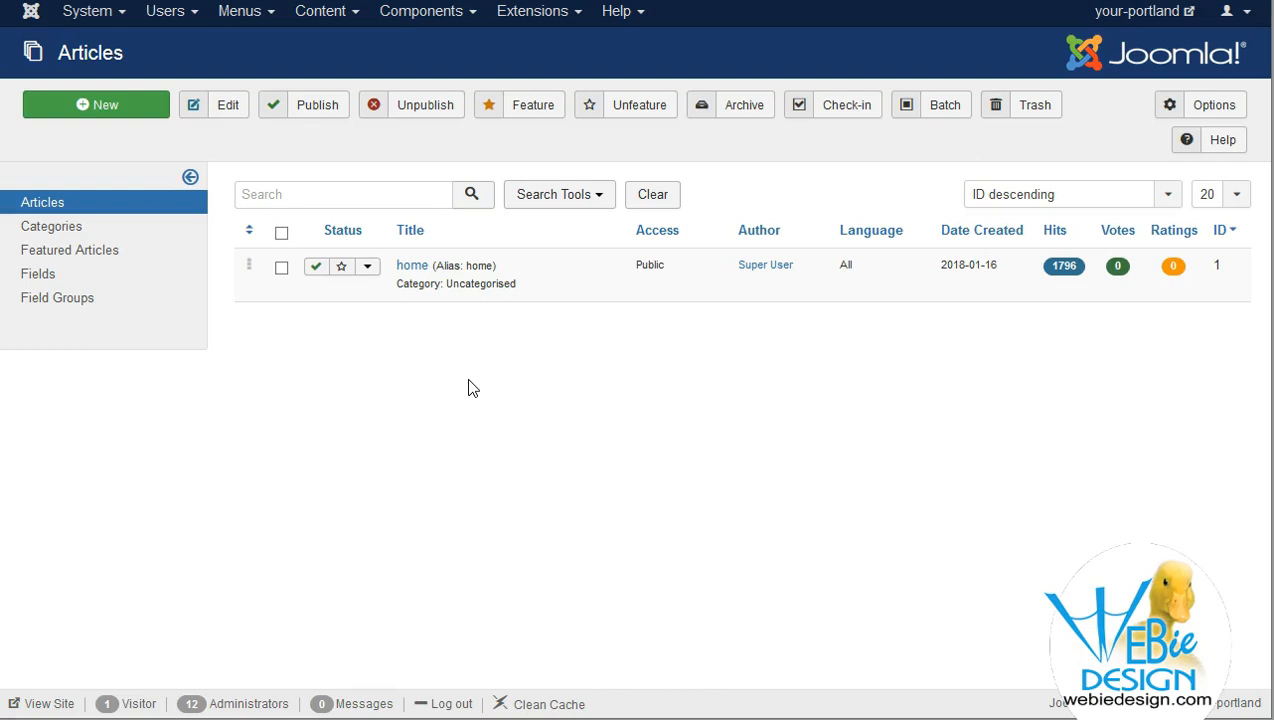
pyautogui.moveTo(63, 660)
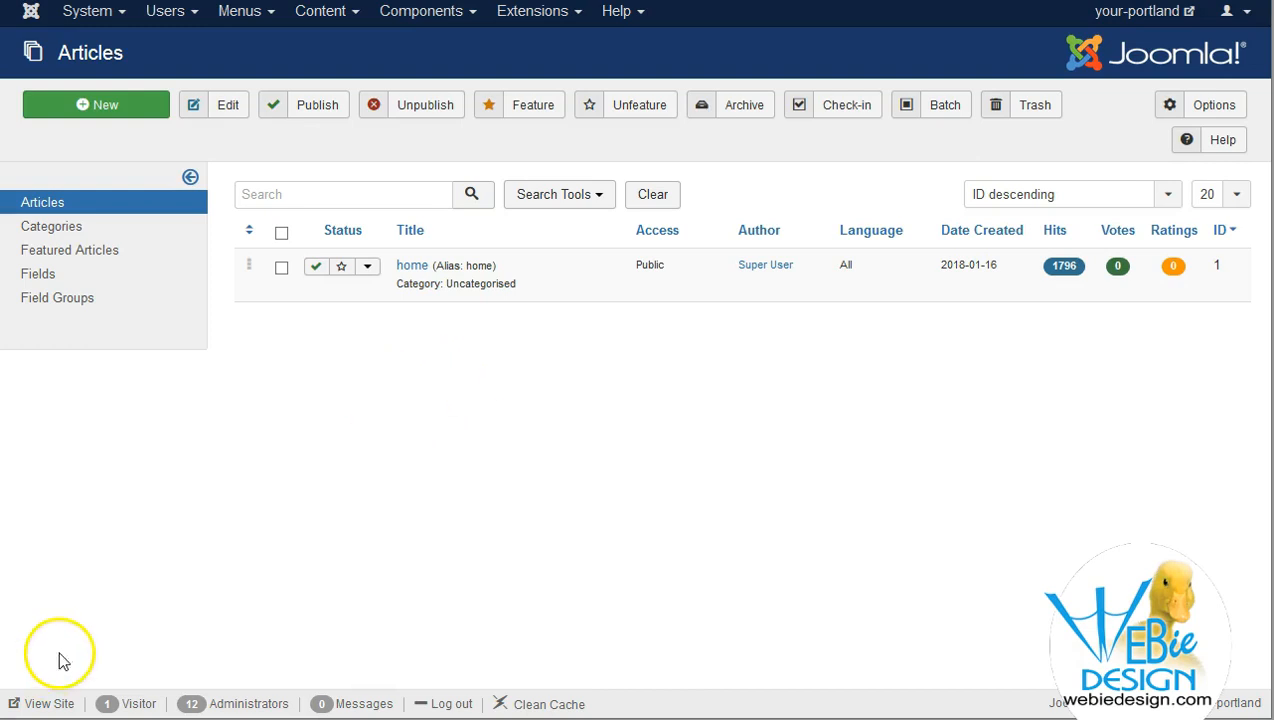
pyautogui.moveTo(59, 682)
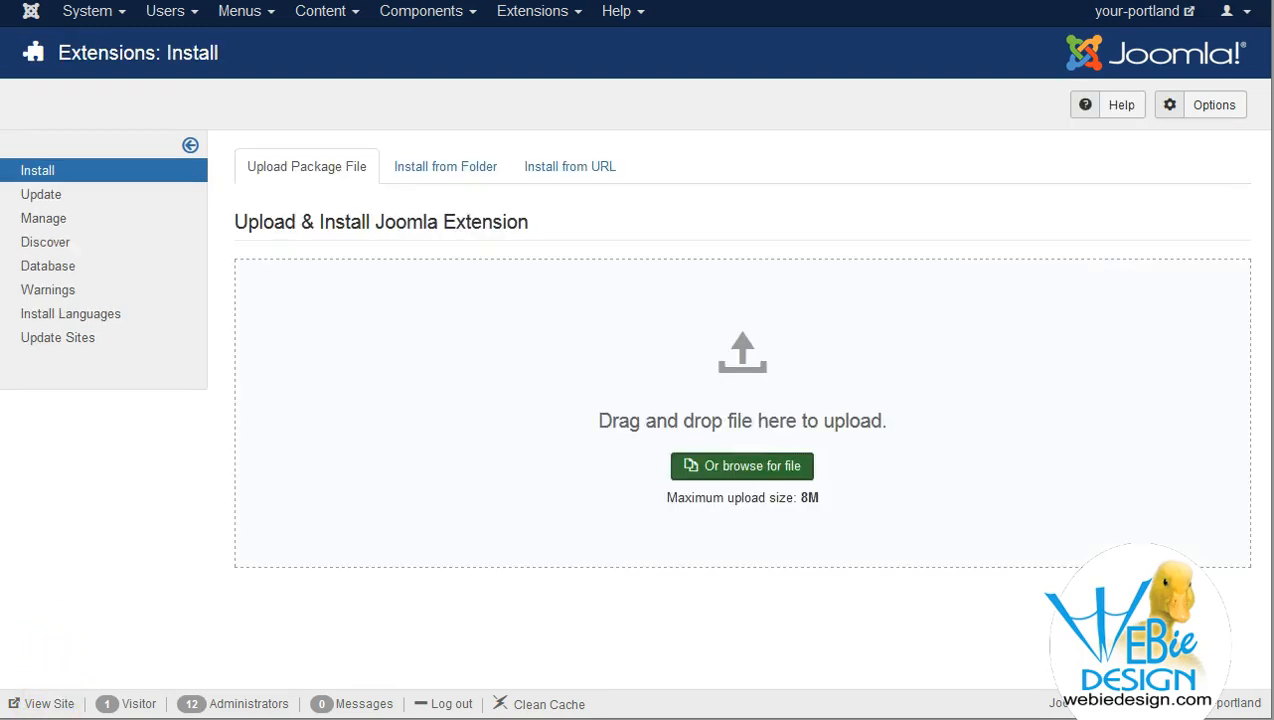
pyautogui.moveTo(442, 155)
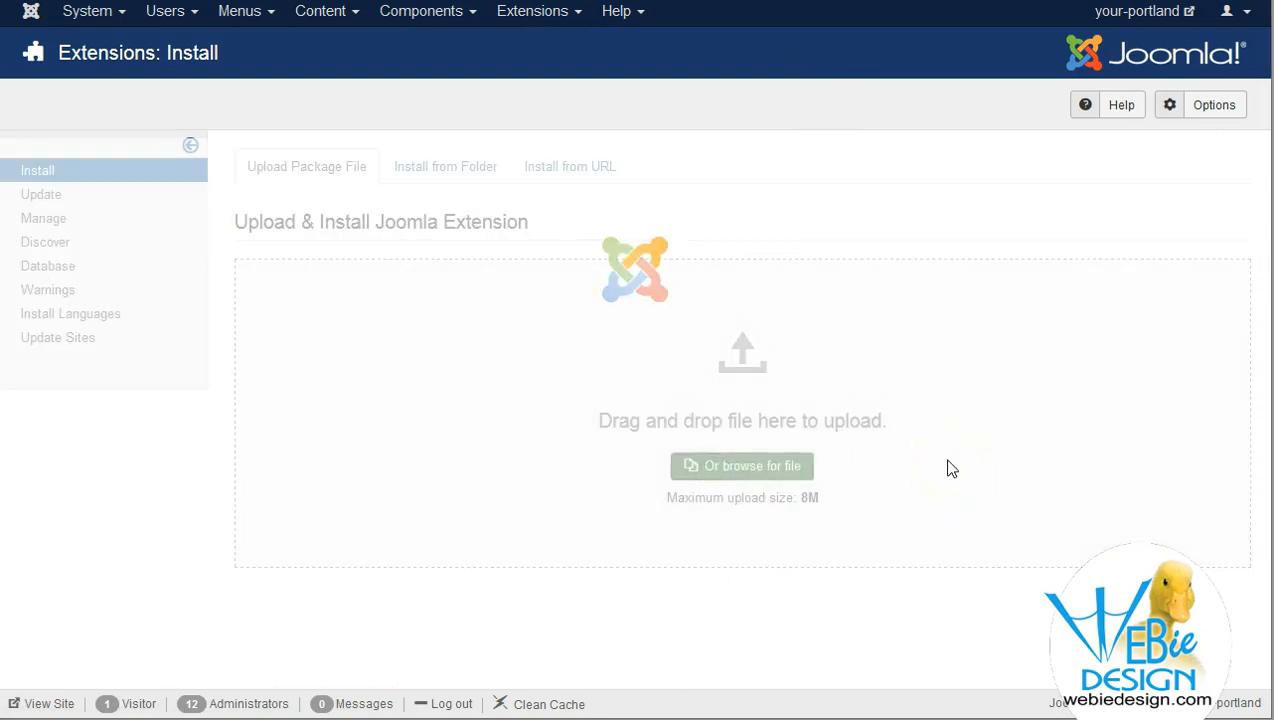
pyautogui.moveTo(68, 609)
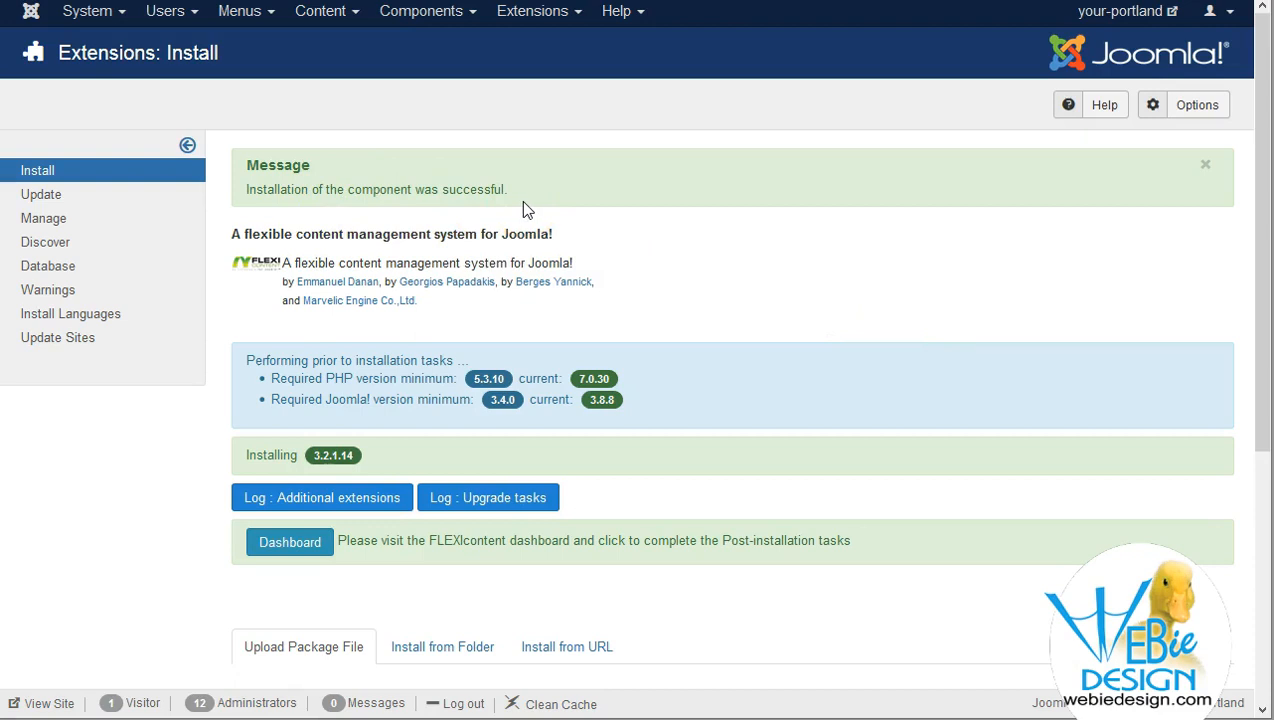
# Finish the FLEXIcontent package installation and head to its dashboard from the success page
pyautogui.click(328, 11)
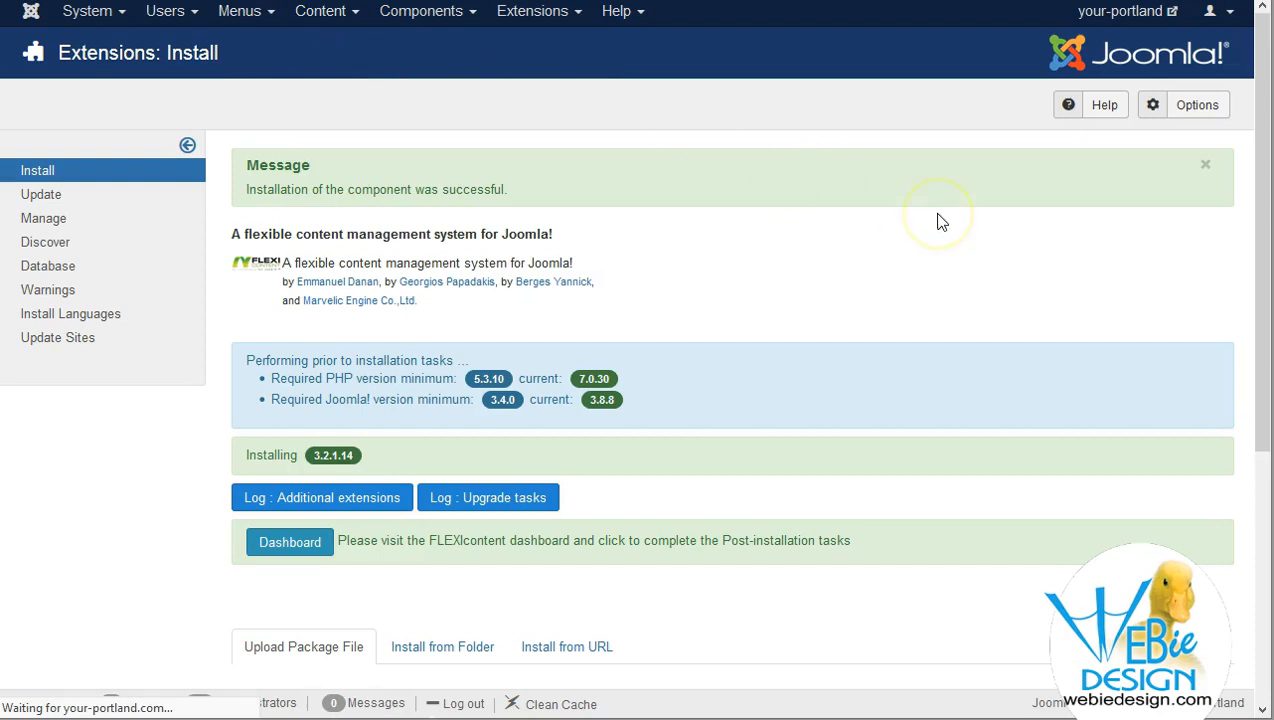
# Run the dashboard update check and review the Post installation task list confirming the latest version
pyautogui.click(289, 541)
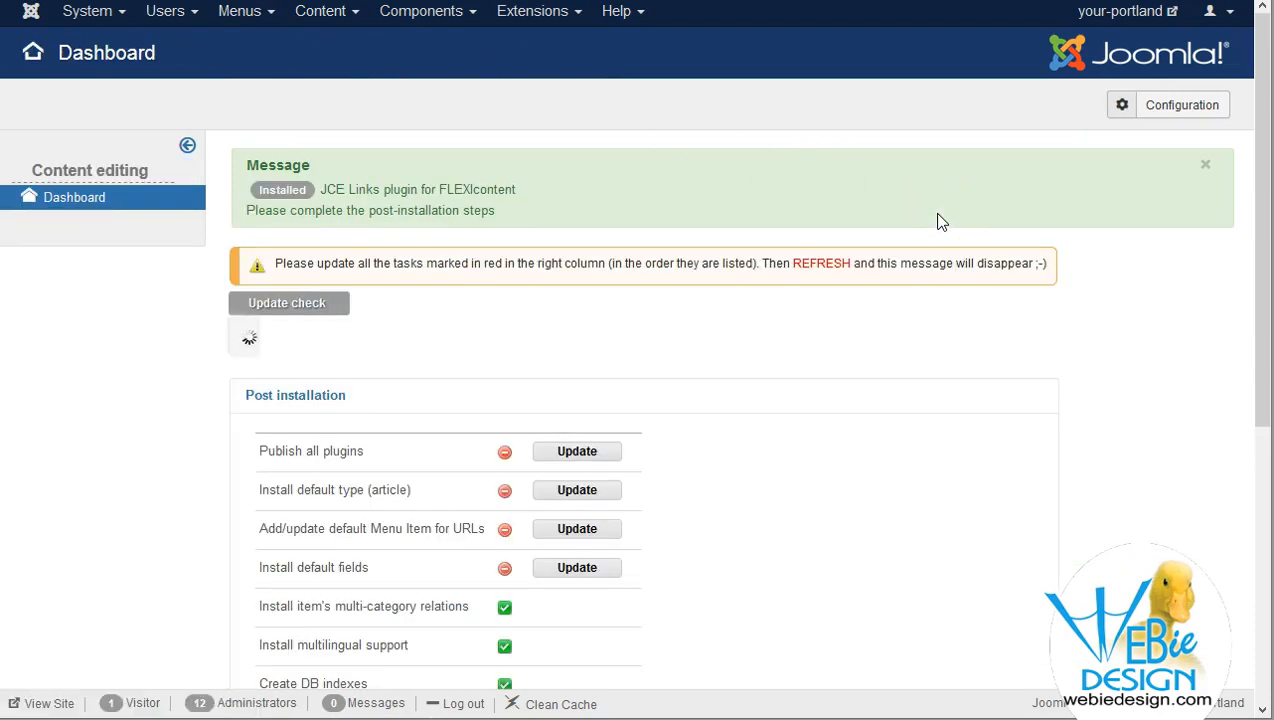
pyautogui.click(288, 303)
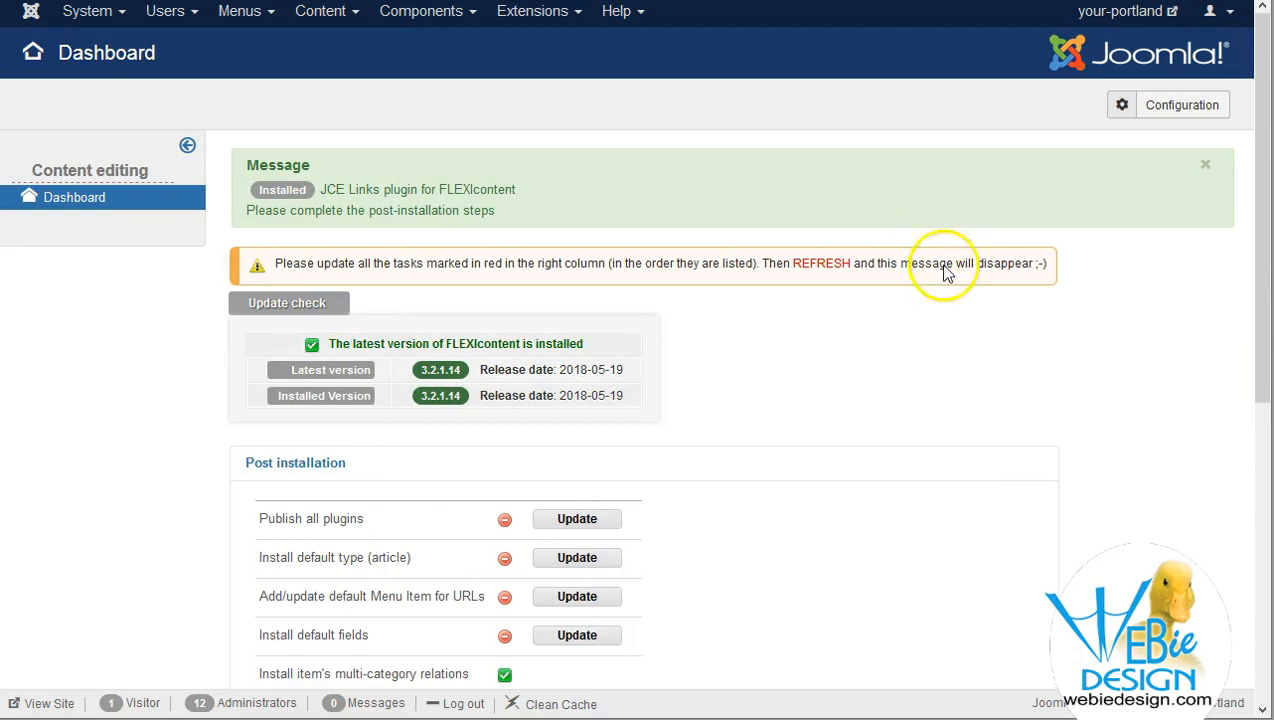
pyautogui.scroll(-3)
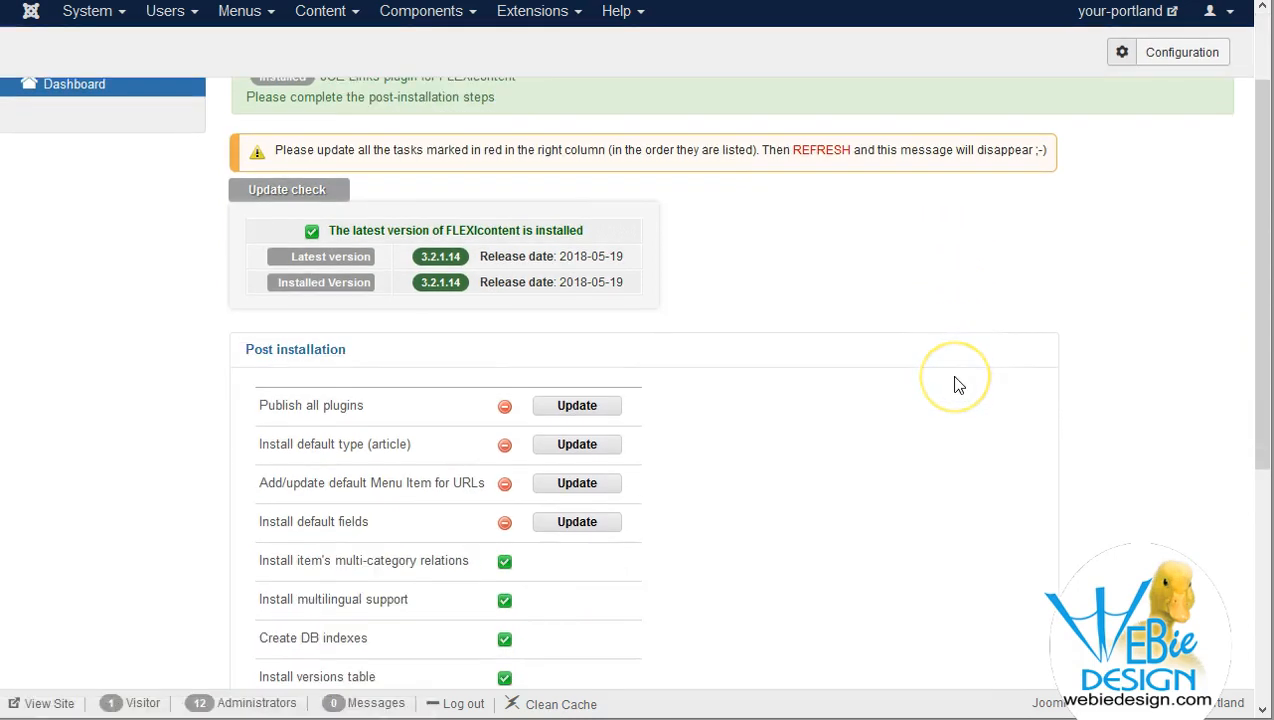
pyautogui.scroll(-3)
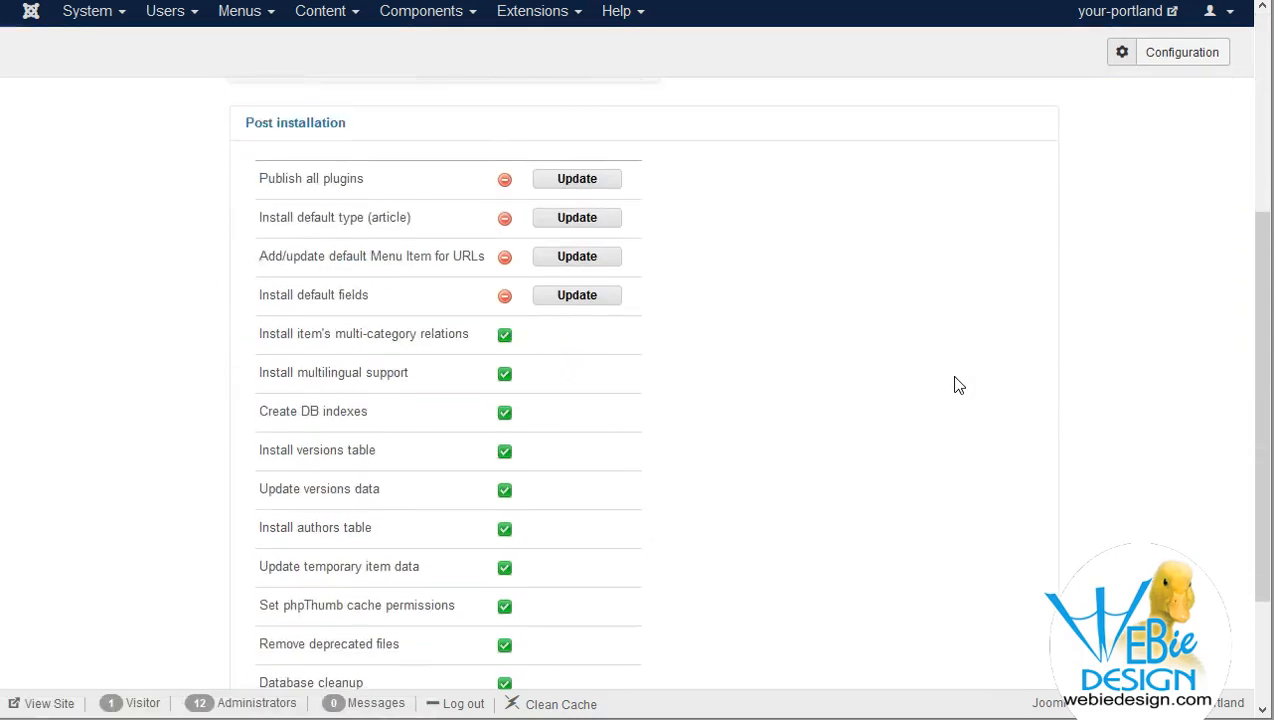
pyautogui.scroll(-3)
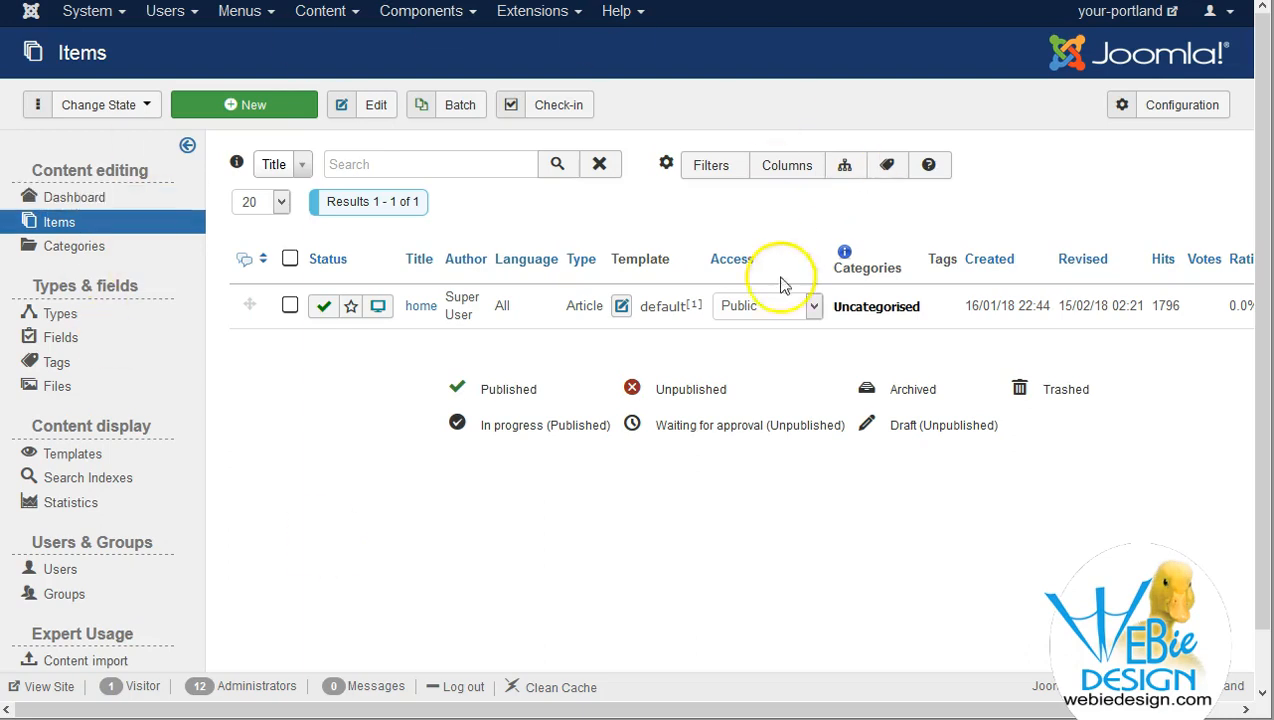
pyautogui.moveTo(435, 22)
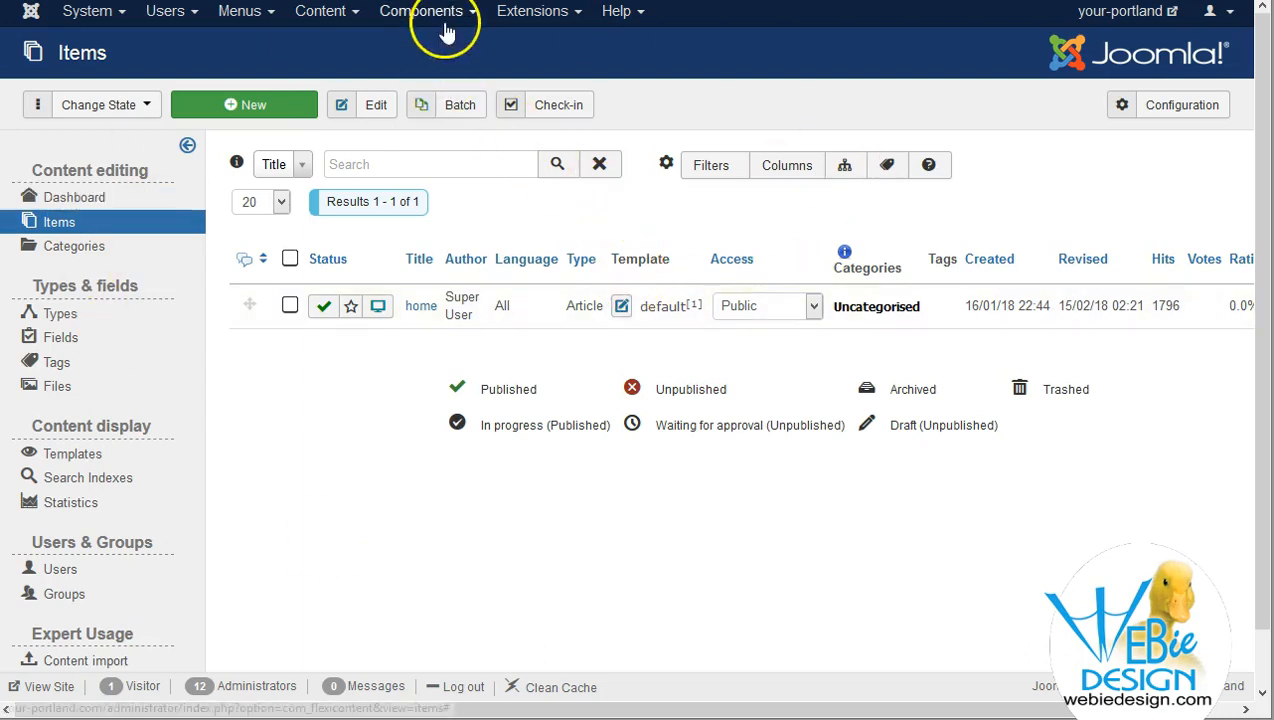
pyautogui.moveTo(468, 287)
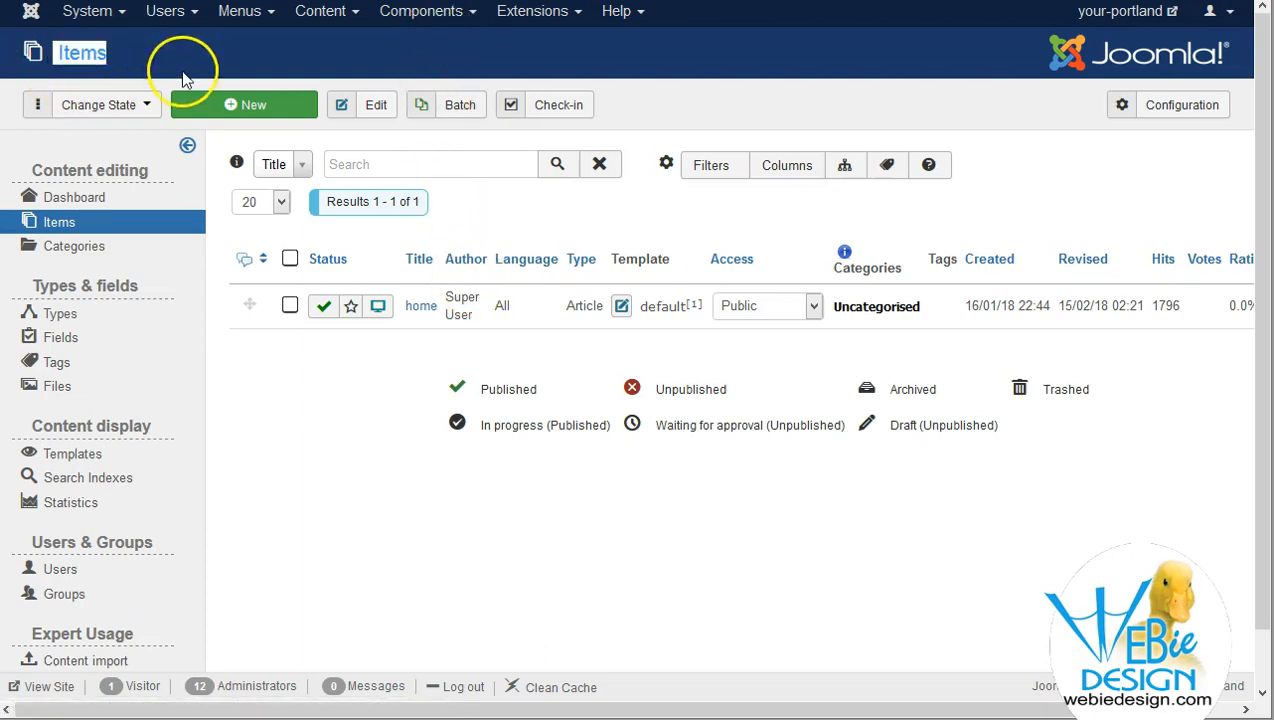
pyautogui.moveTo(395, 522)
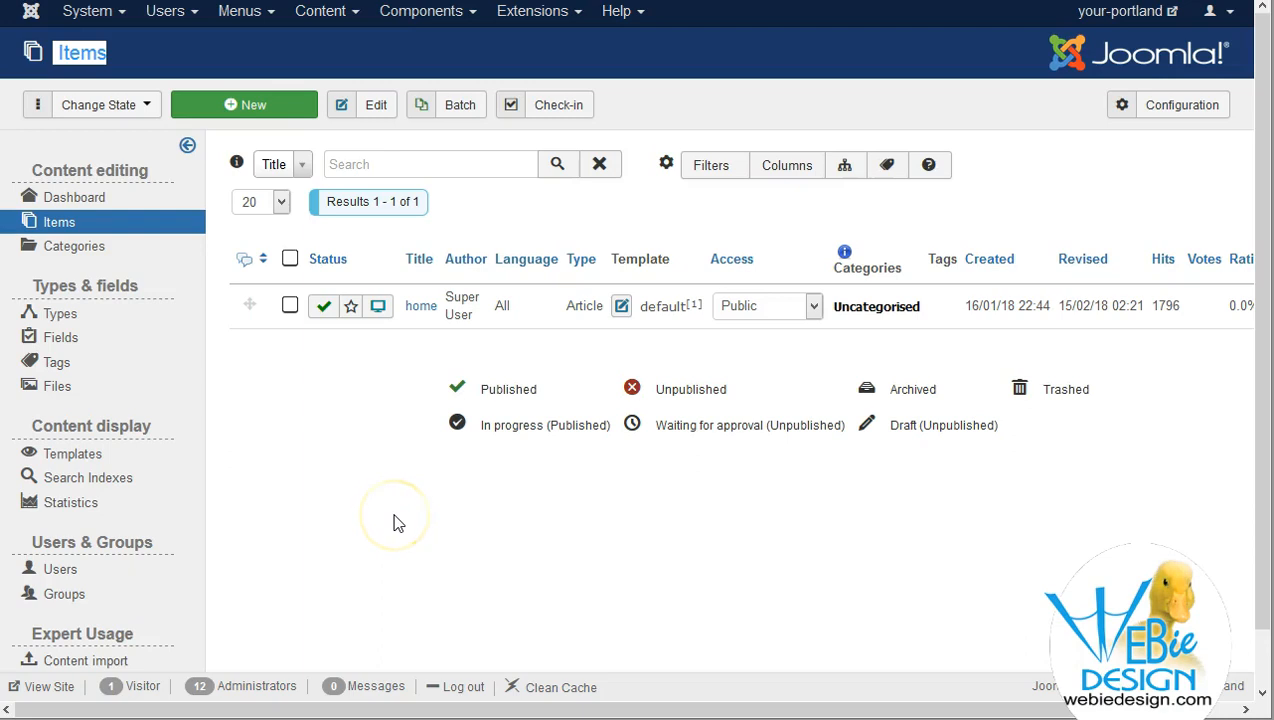